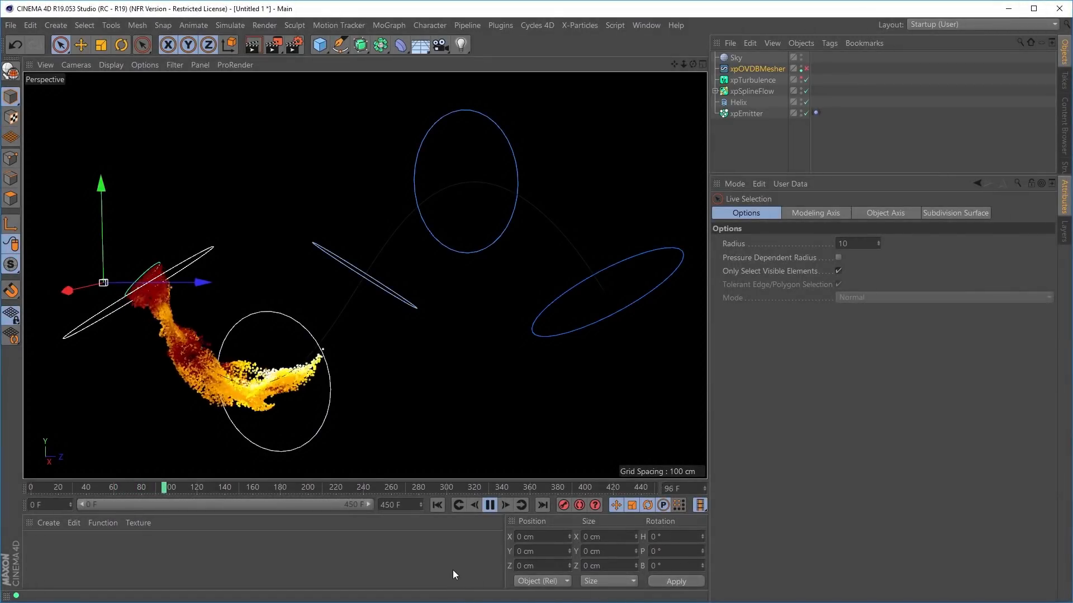
Play the xpEmitter particle stream, then enable the xpOVDBMesher so it meshes the particles as a grey surface.
click(490, 505)
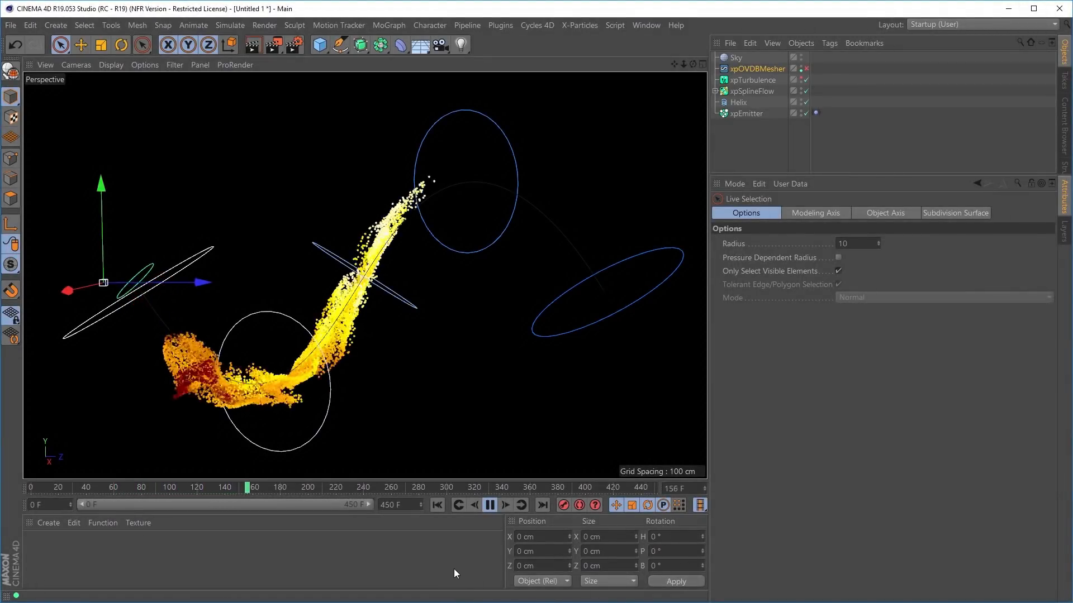
click(489, 505)
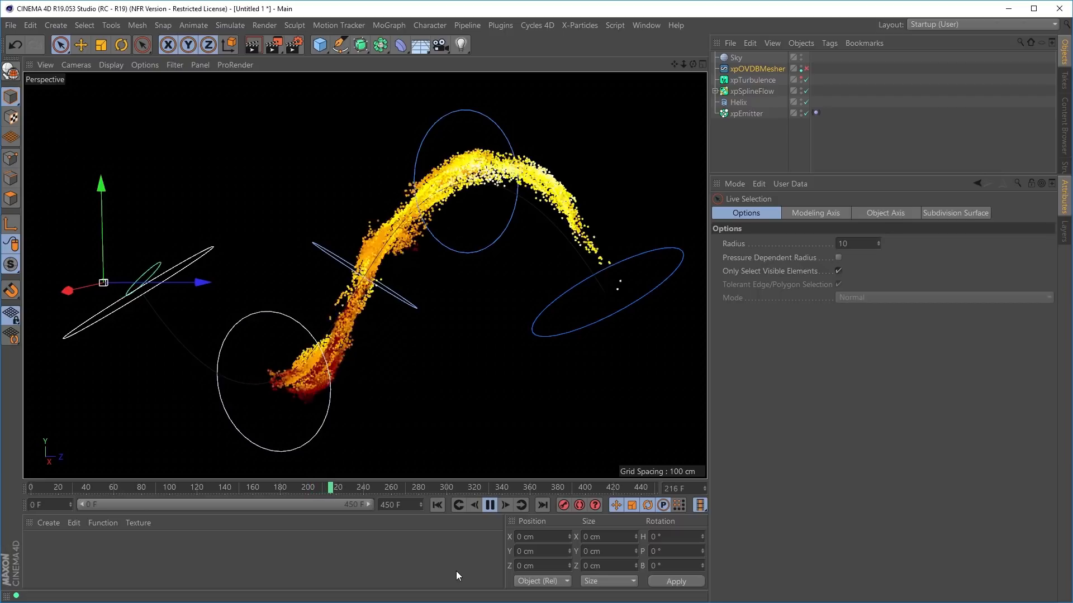
click(489, 505)
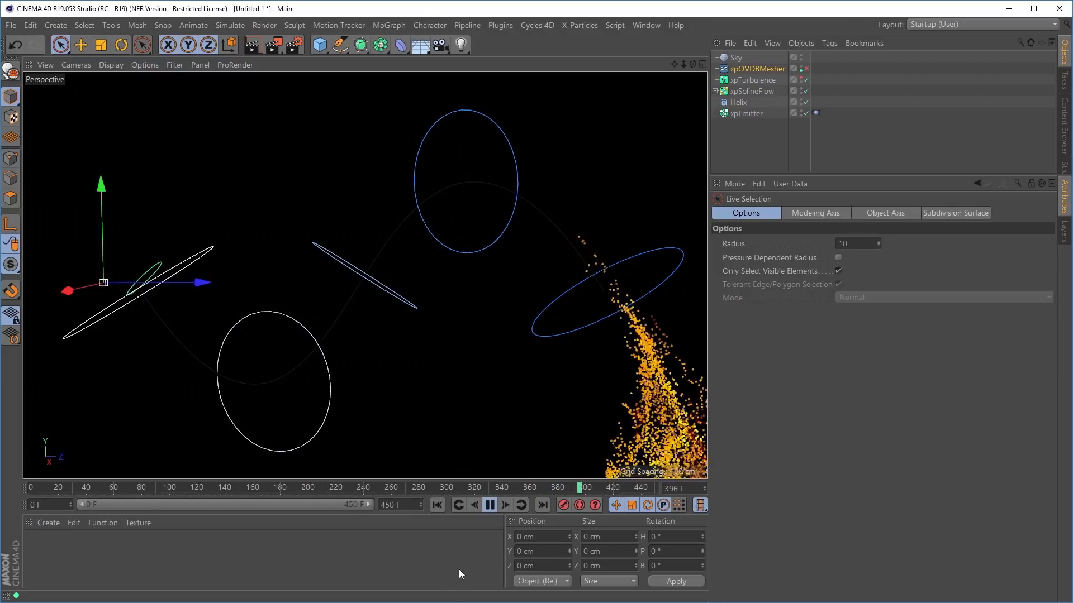
click(436, 505)
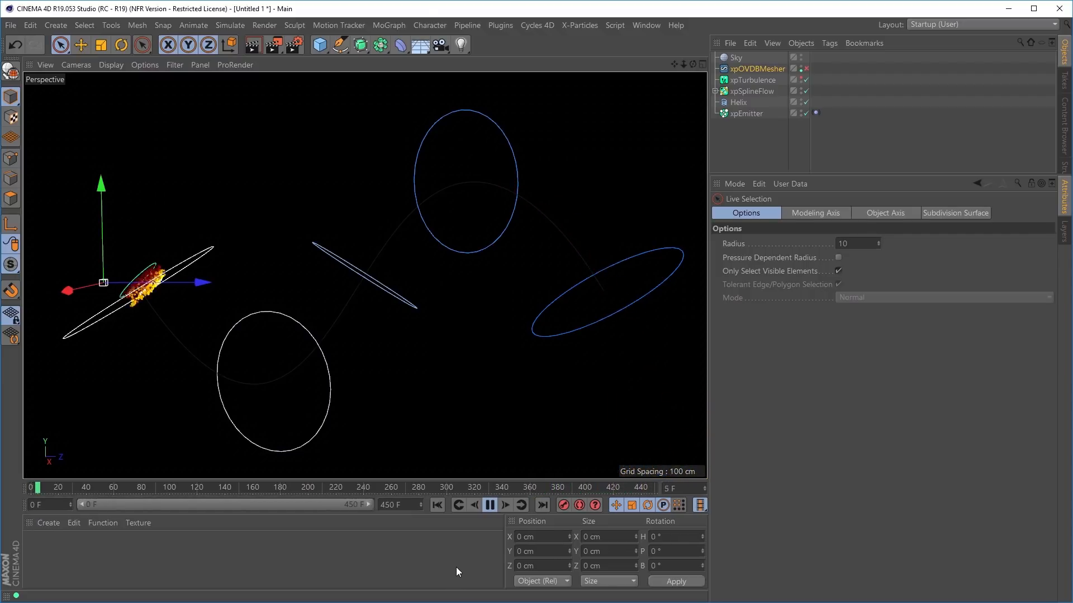
click(490, 505)
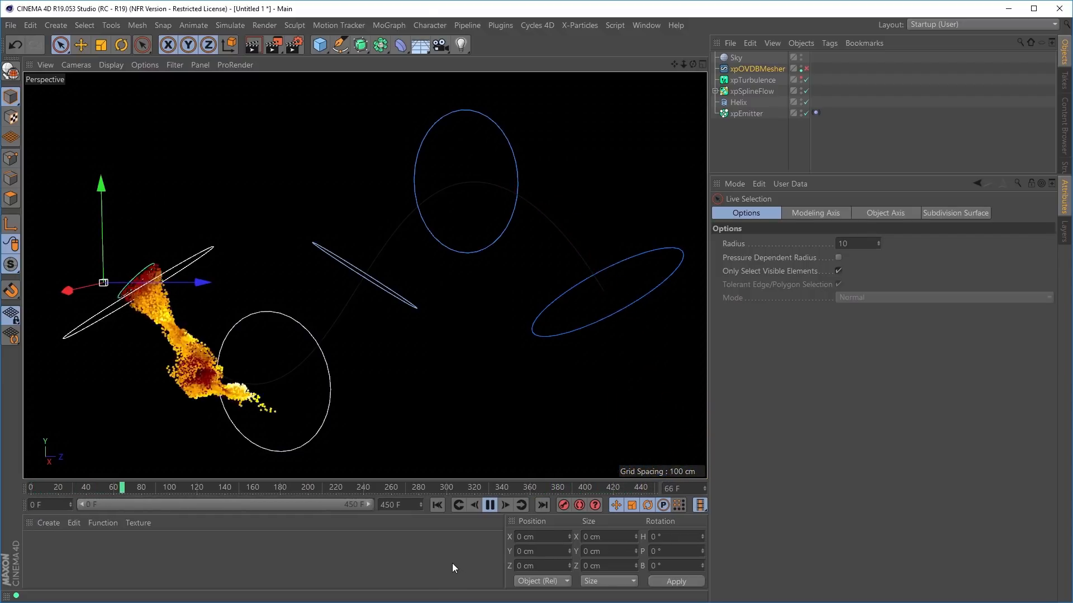
click(489, 505)
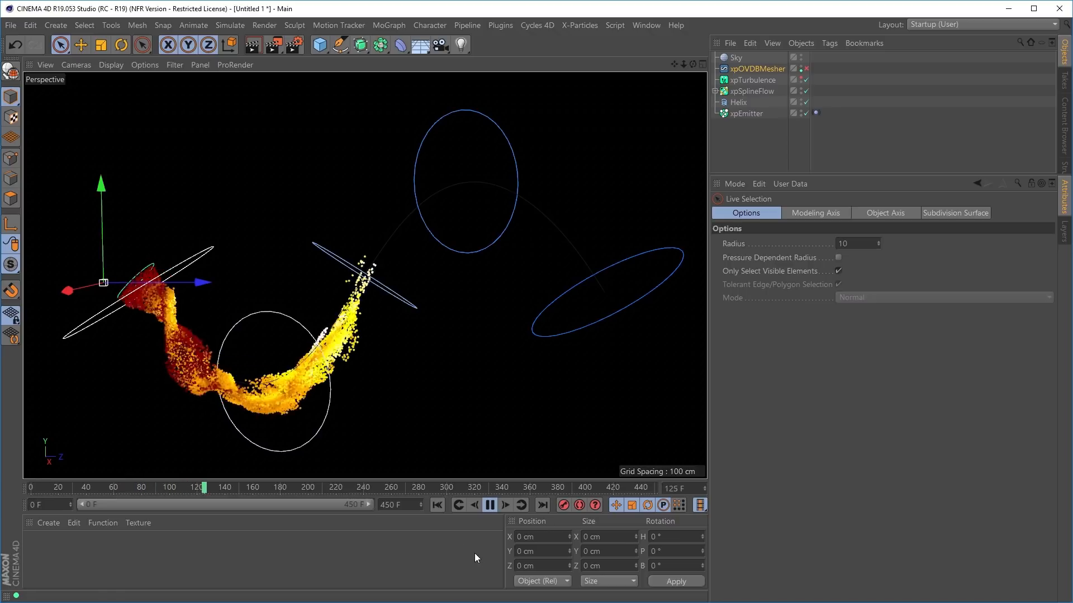
click(489, 505)
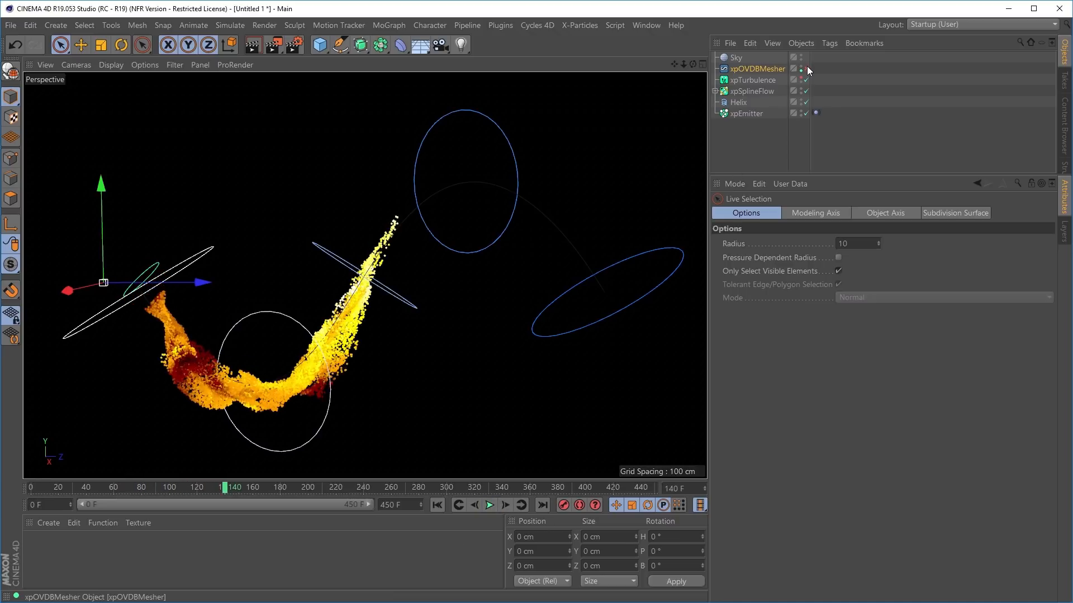
click(799, 68)
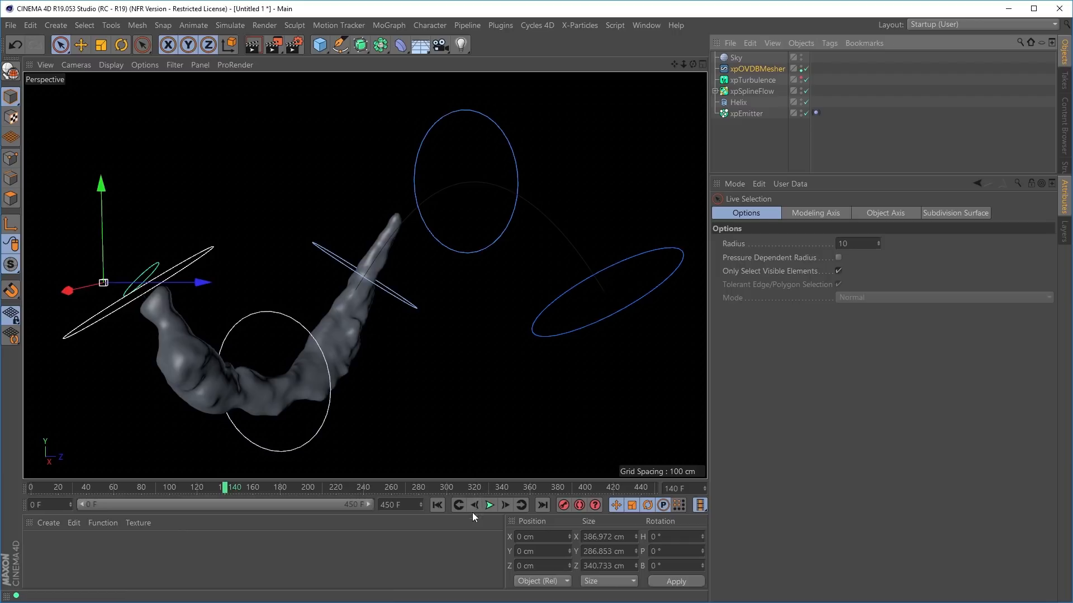
Enable Transfer Point Color with 12 smoothing iterations and play the orange-to-yellow coloured mesh.
click(756, 69)
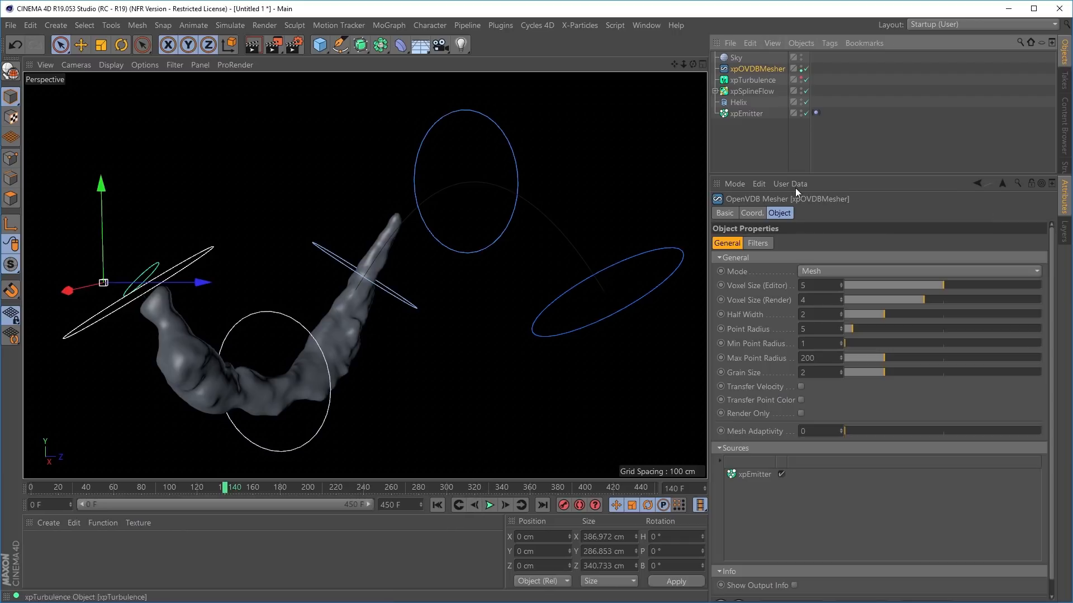
mouse_move(840, 411)
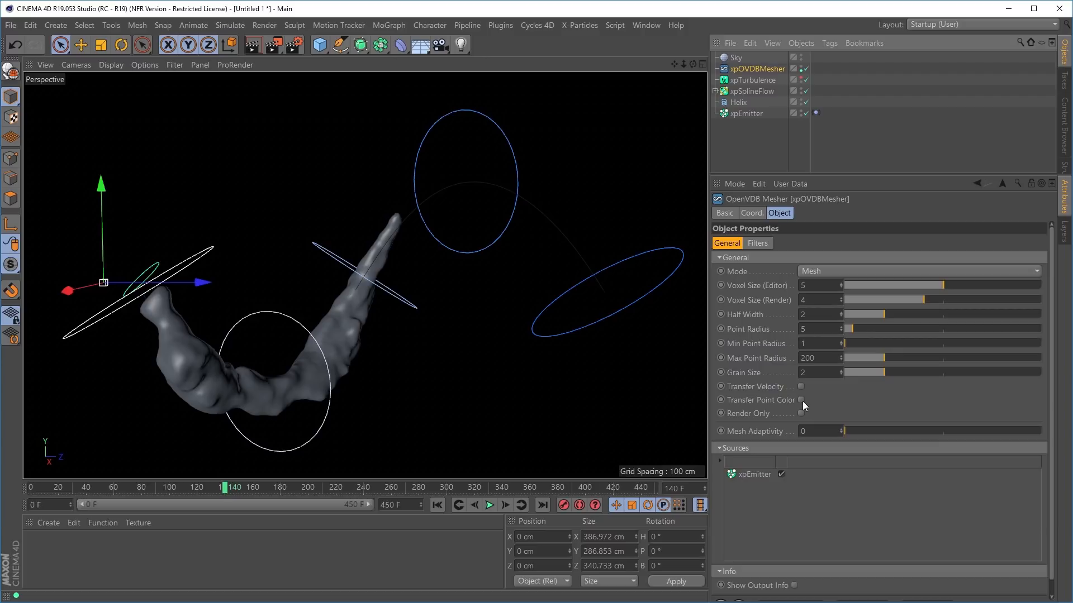
click(862, 400)
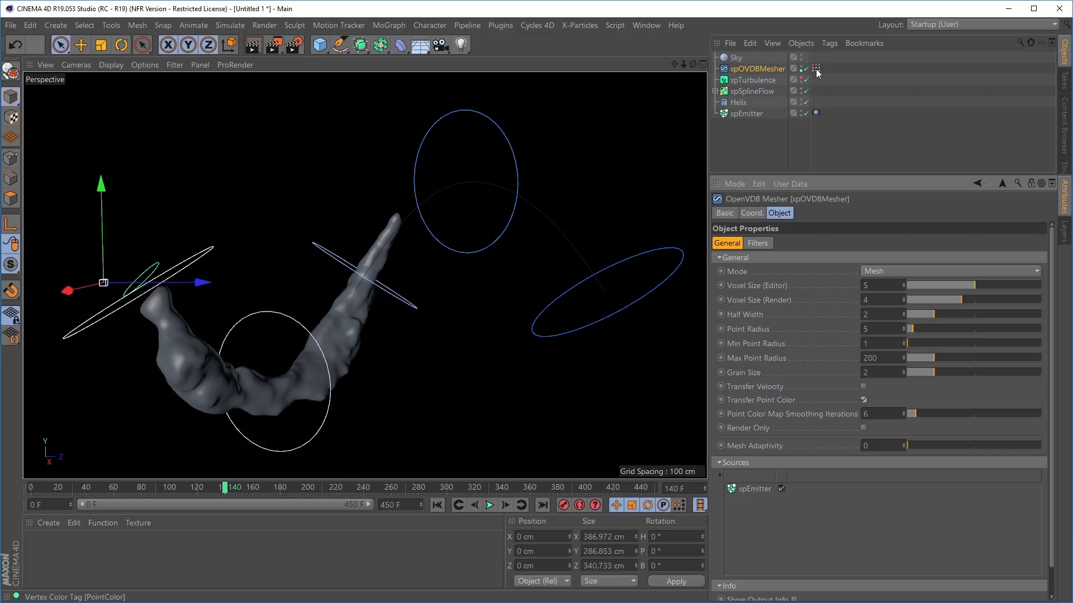
click(815, 68)
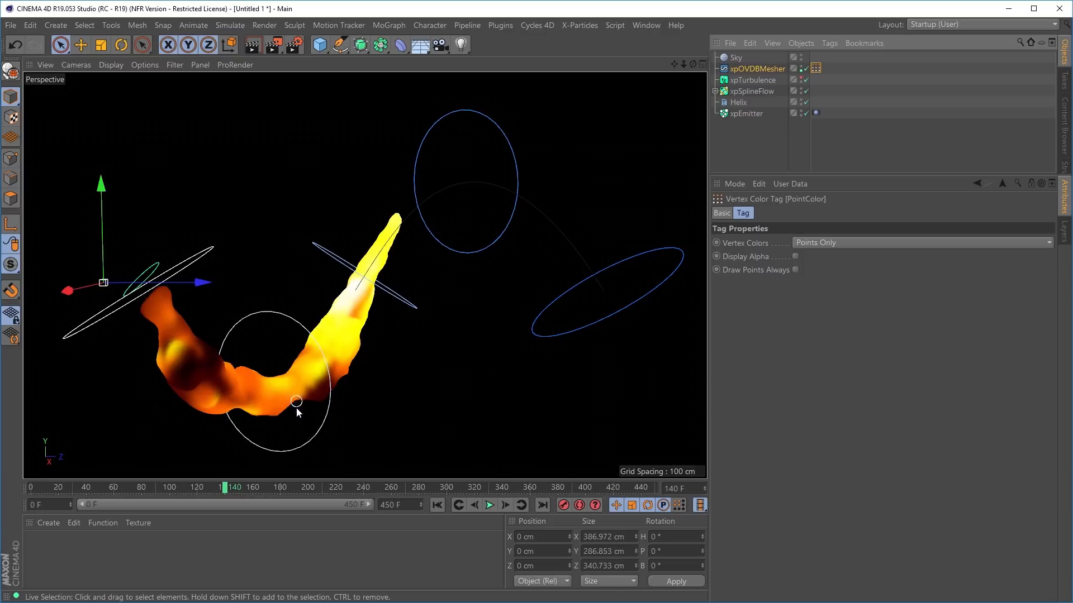
mouse_move(667, 296)
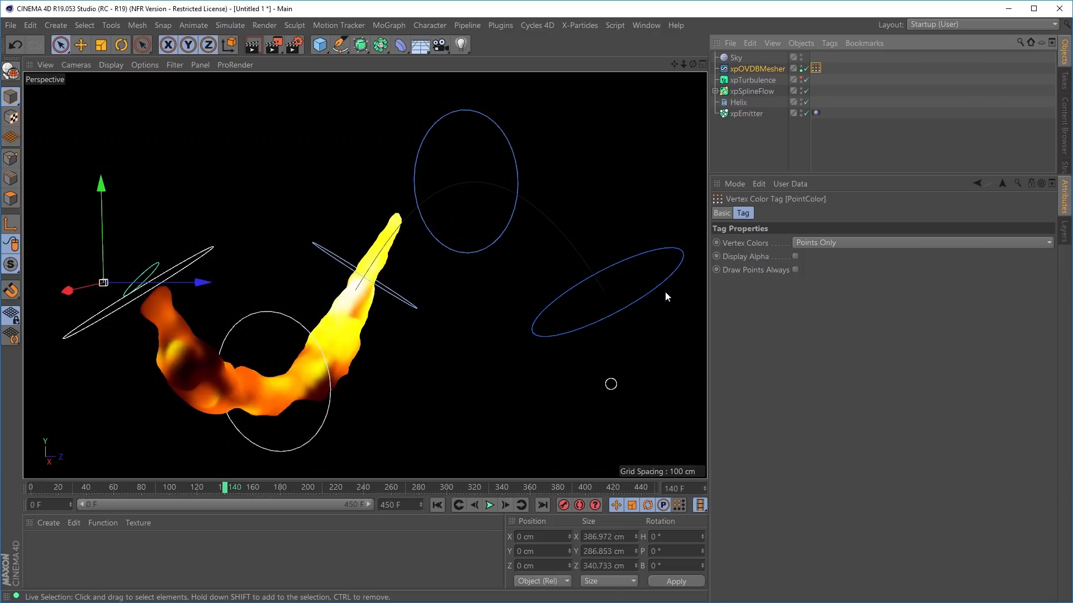
click(757, 68)
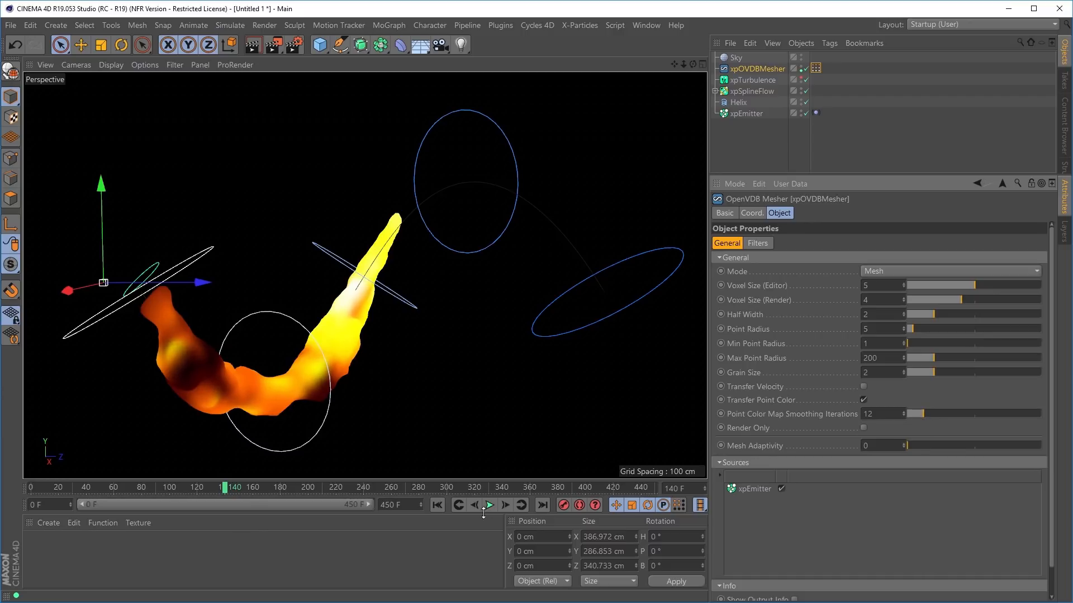
click(489, 505)
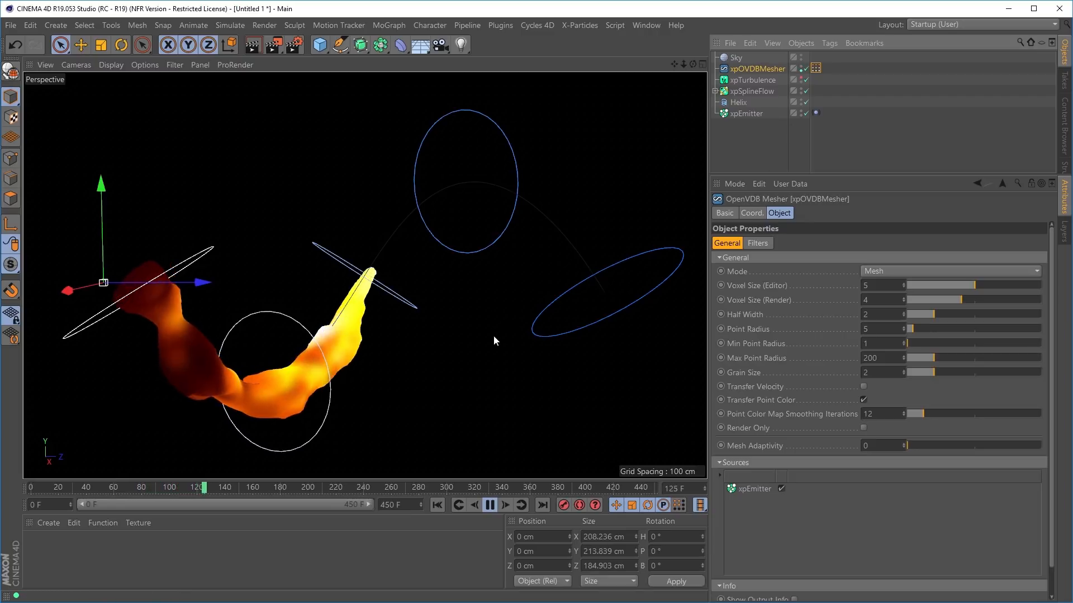
click(489, 505)
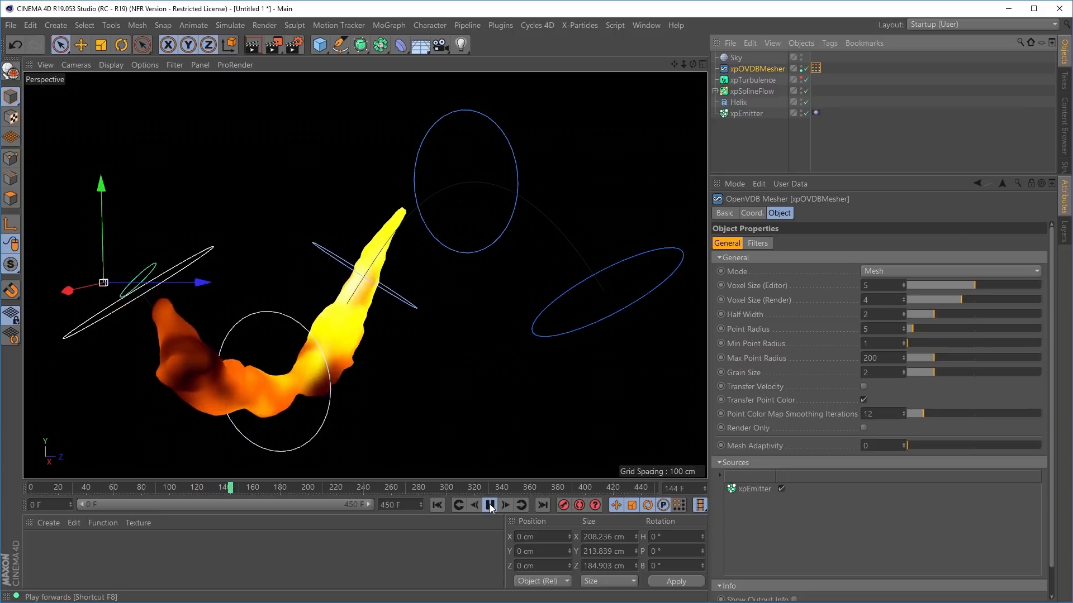
Switch from point colour to Transfer Velocity and display the rainbow Velocity vertex colour tag.
click(490, 505)
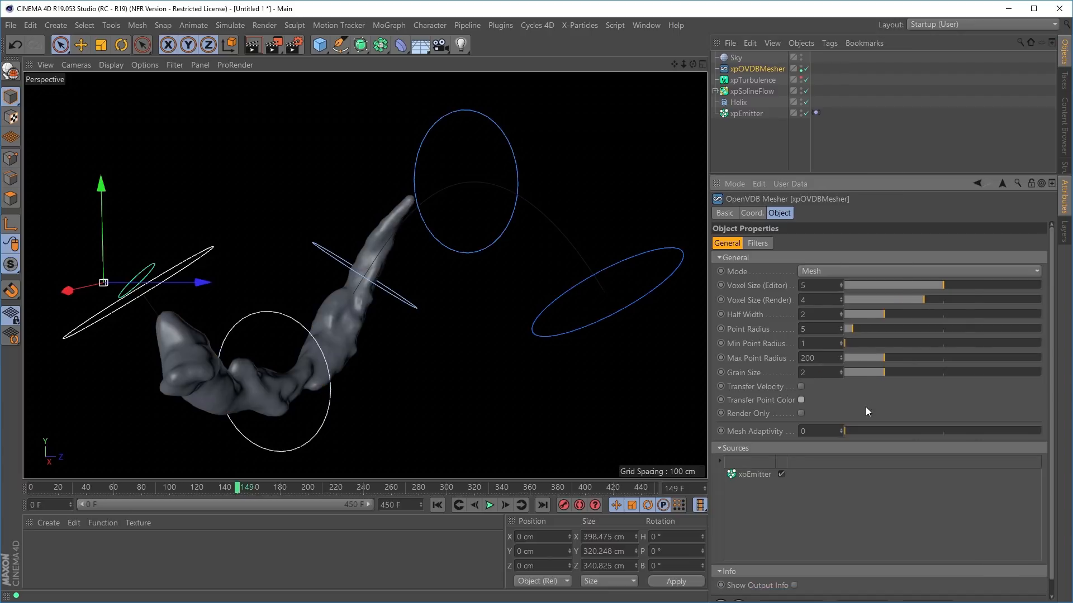
mouse_move(776, 399)
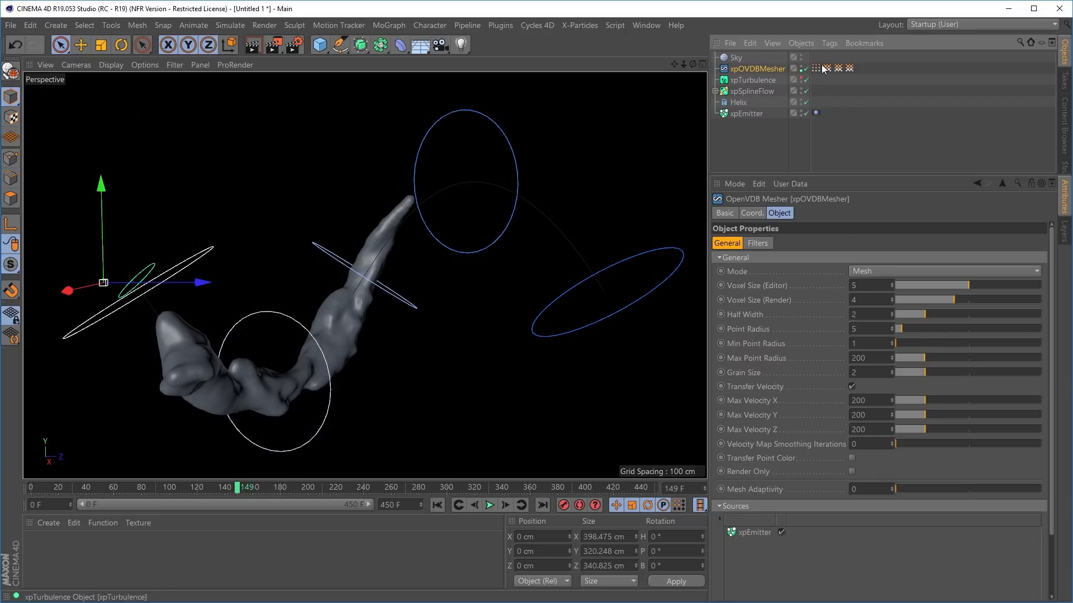
click(815, 68)
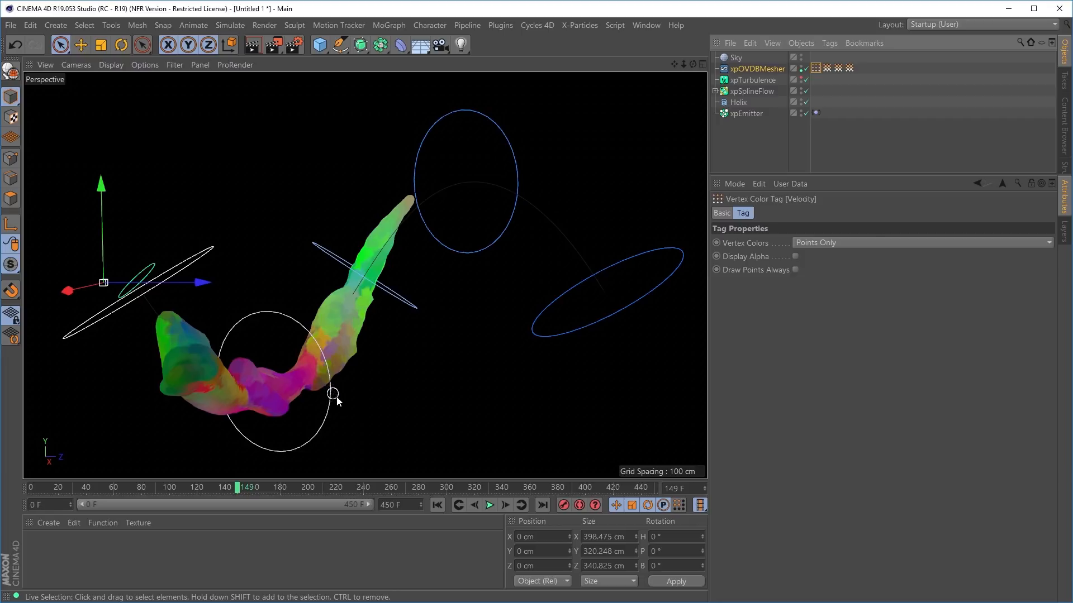
mouse_move(385, 393)
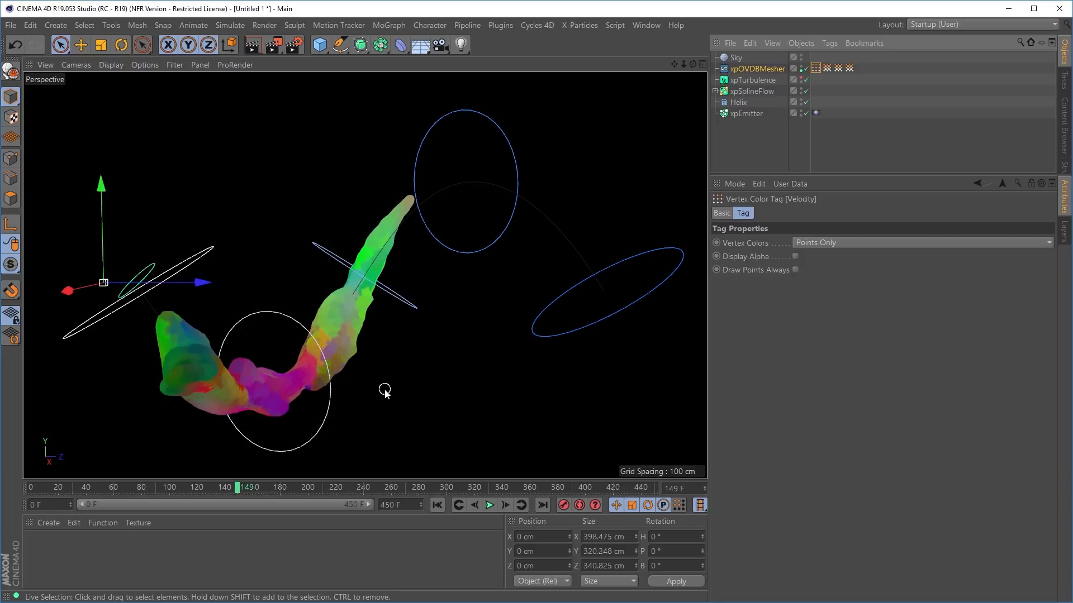
click(756, 68)
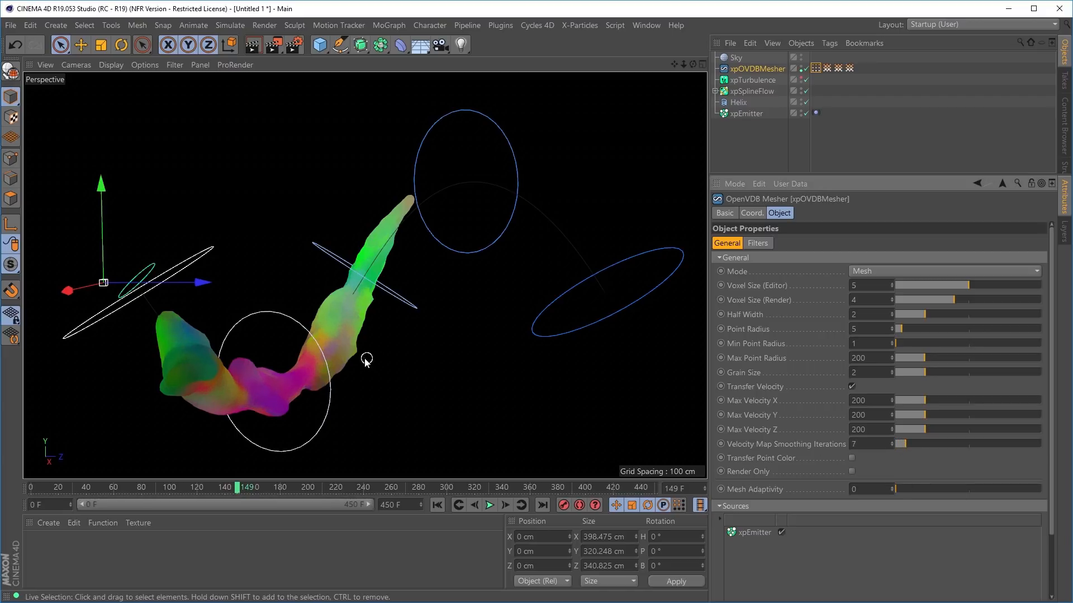
mouse_move(375, 358)
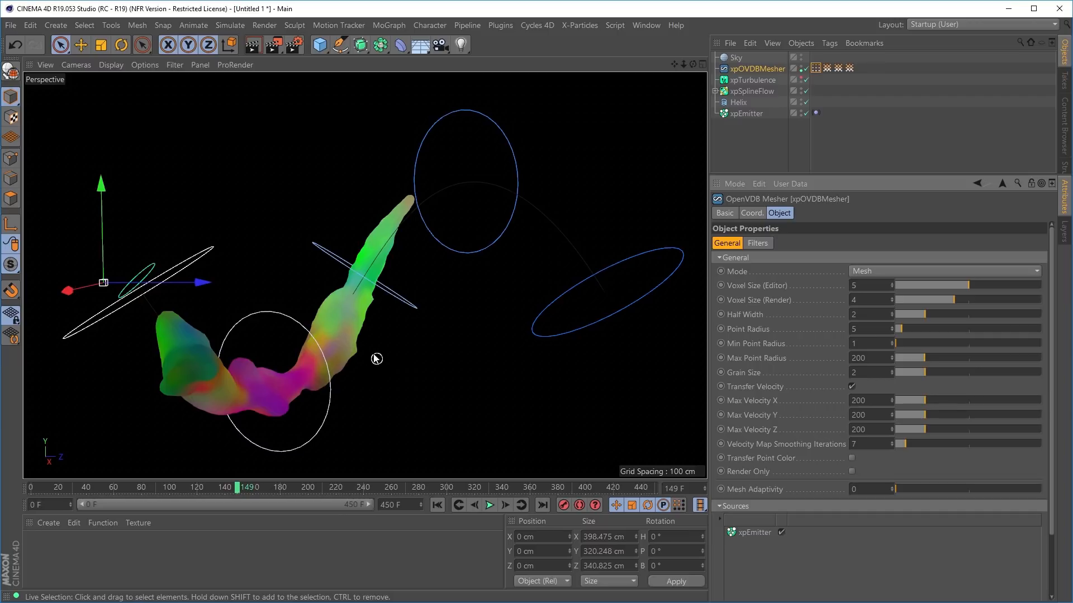
mouse_move(424, 391)
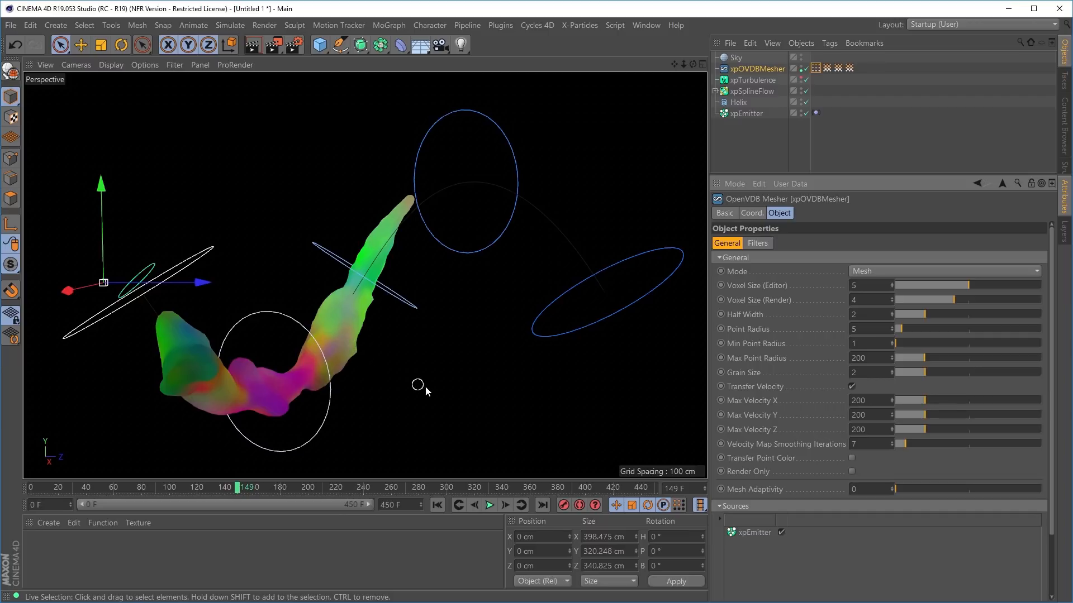
mouse_move(395, 391)
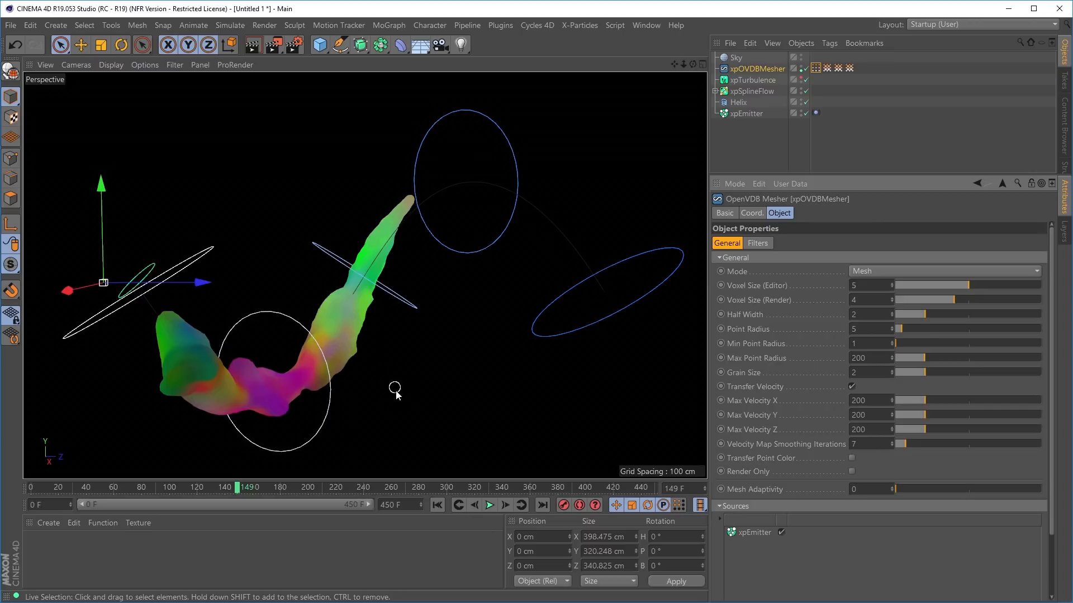
mouse_move(651, 210)
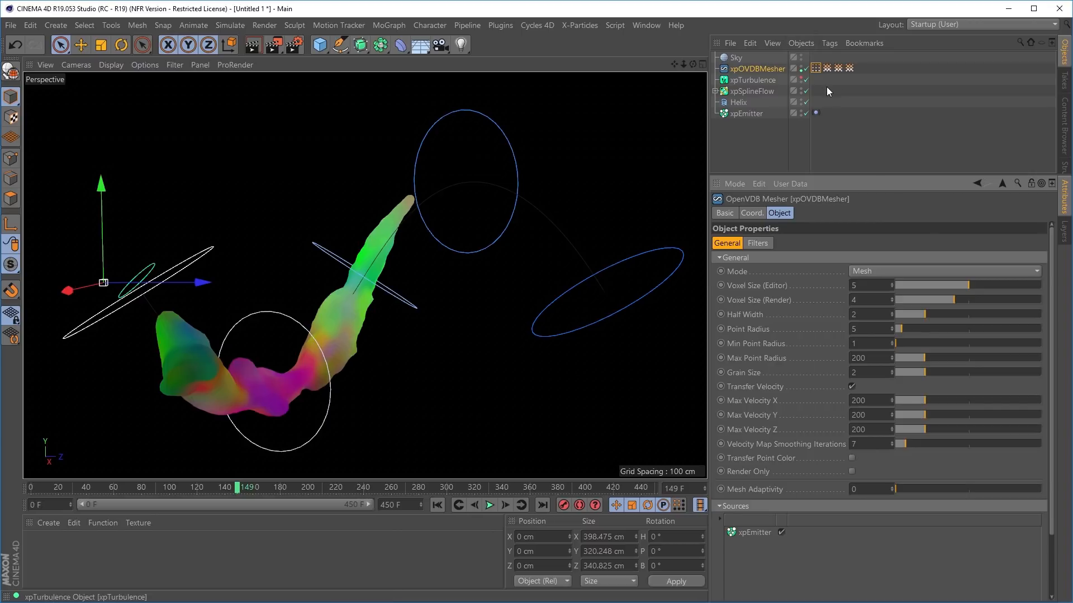
Preview the Velocity_Z and Velocity_Y vertex maps as red-to-white weighting, then reselect the mesher.
click(827, 68)
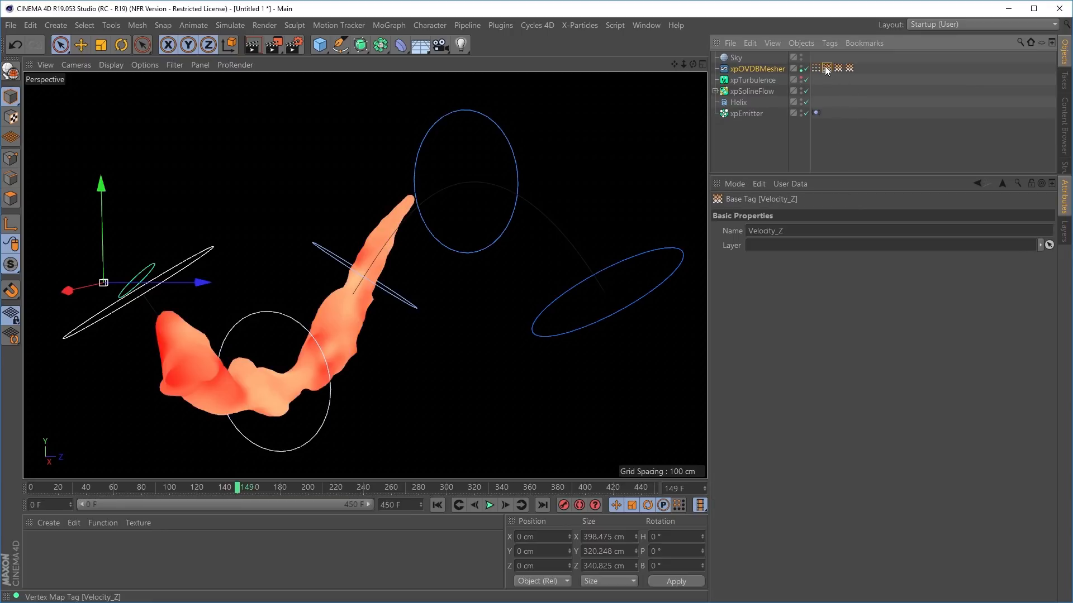
click(836, 68)
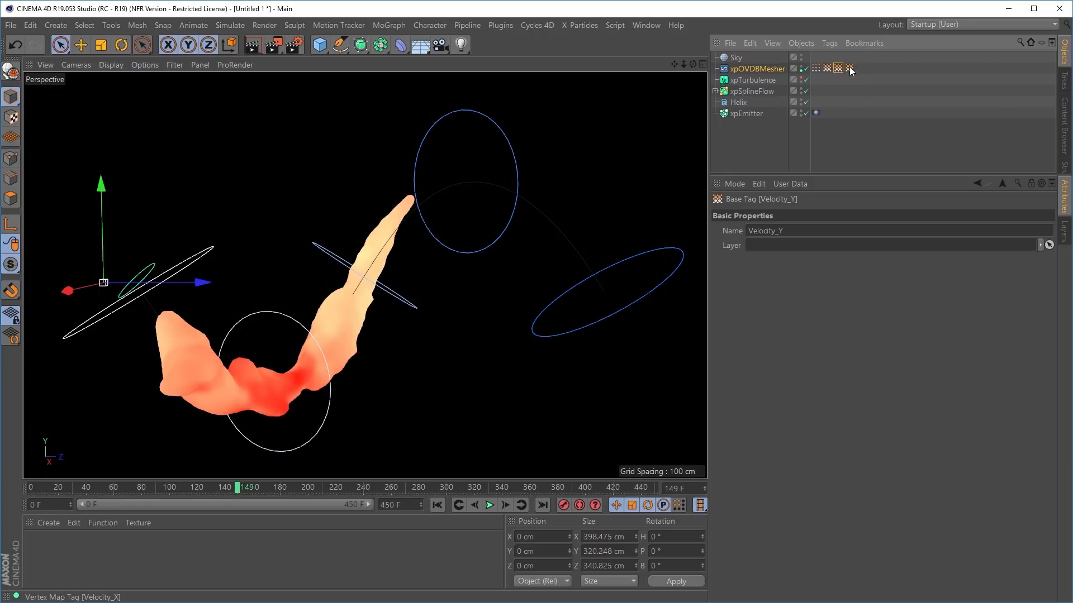
click(758, 68)
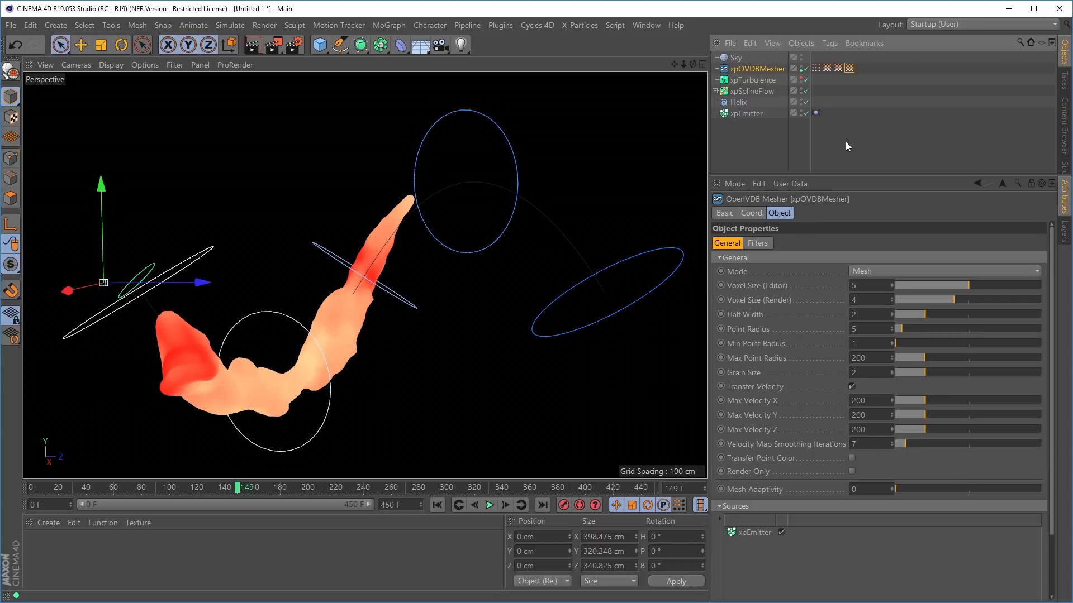
mouse_move(845, 144)
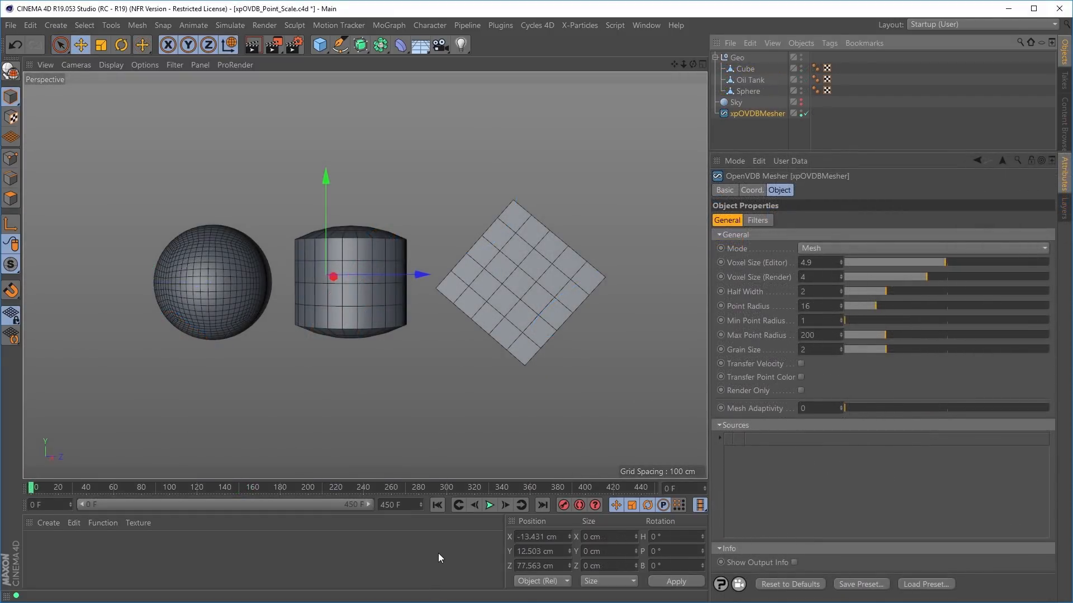
mouse_move(438, 558)
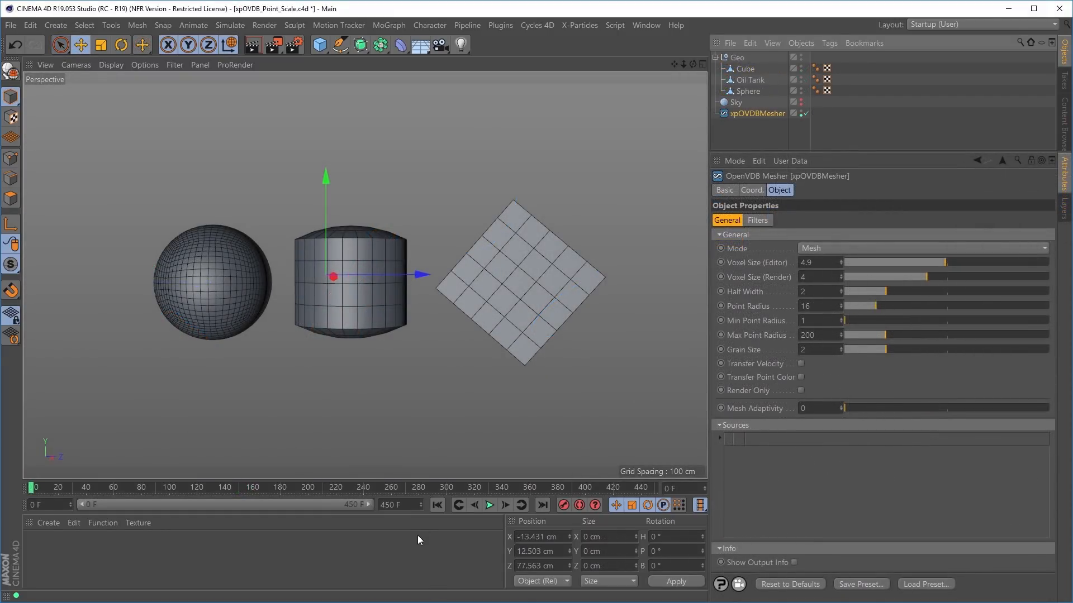
mouse_move(447, 565)
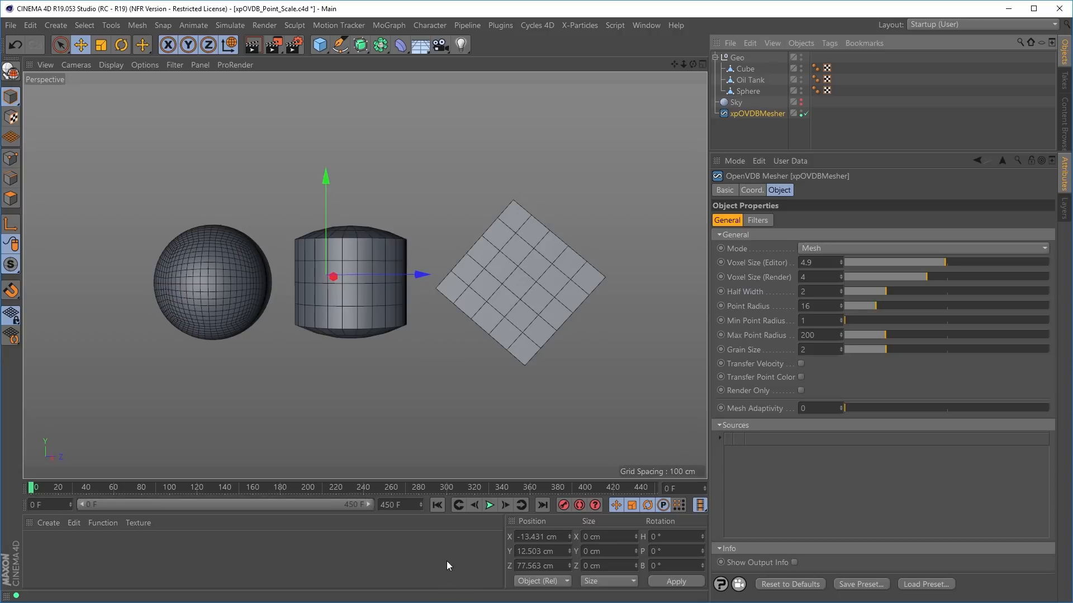
mouse_move(444, 527)
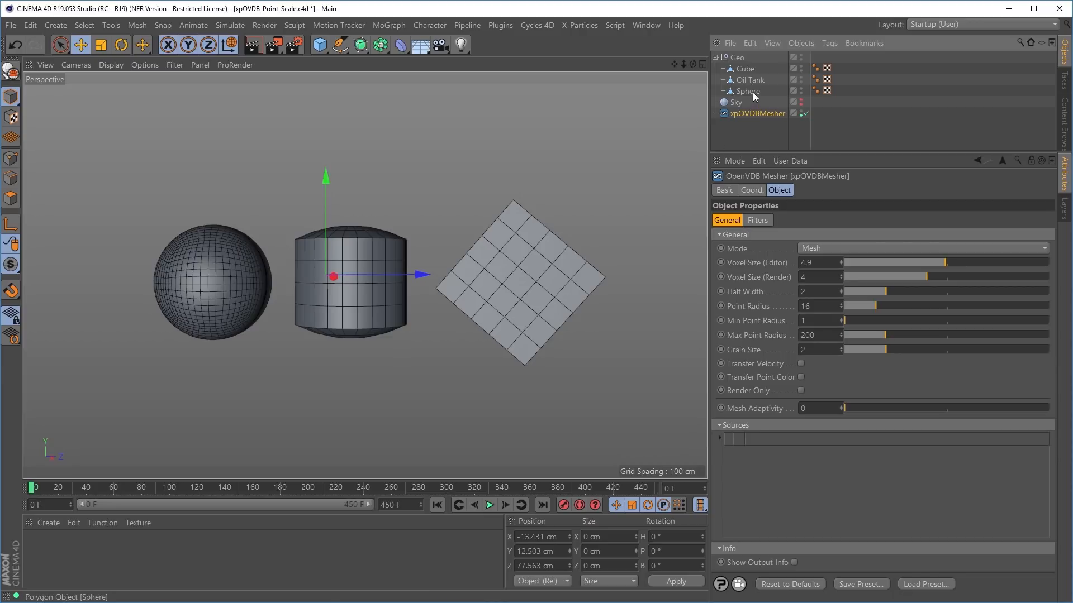
mouse_move(772, 97)
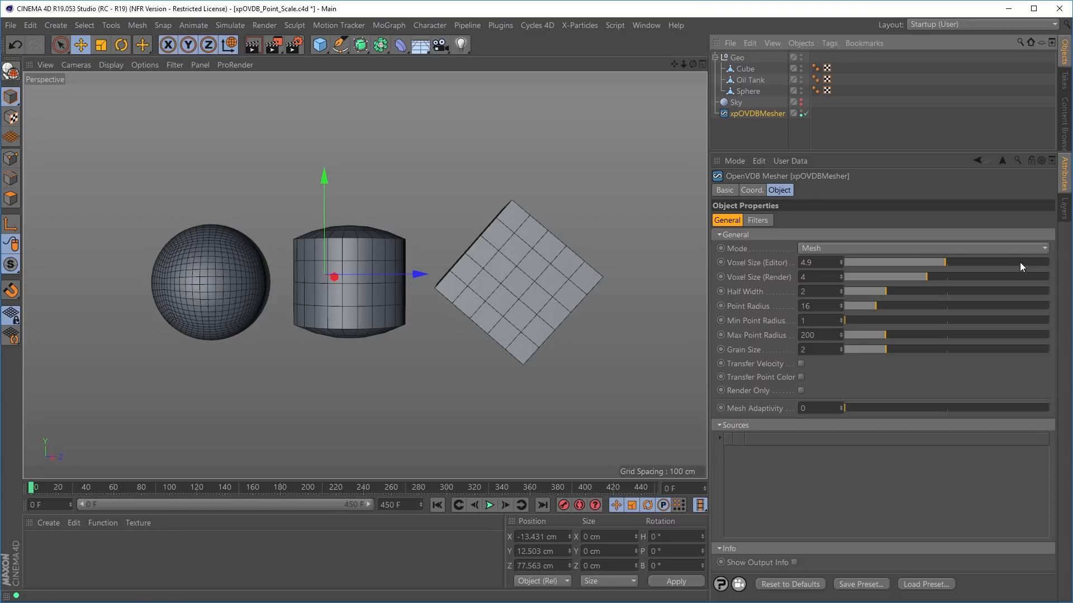
Select the Cube, Oil Tank and Sphere and add them to the xpOVDBMesher's Sources list.
click(744, 68)
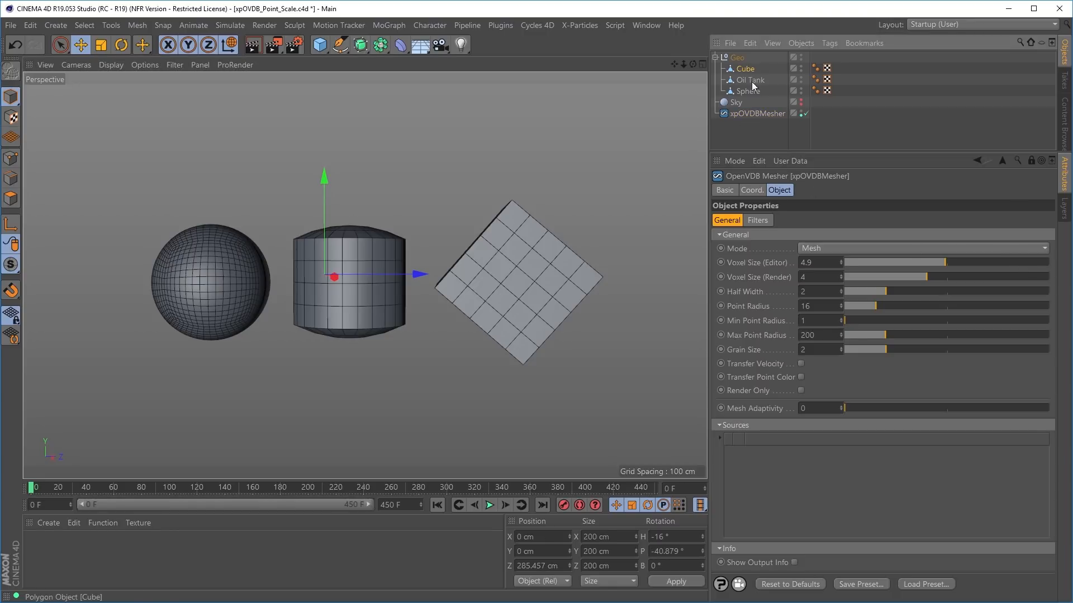
click(747, 80)
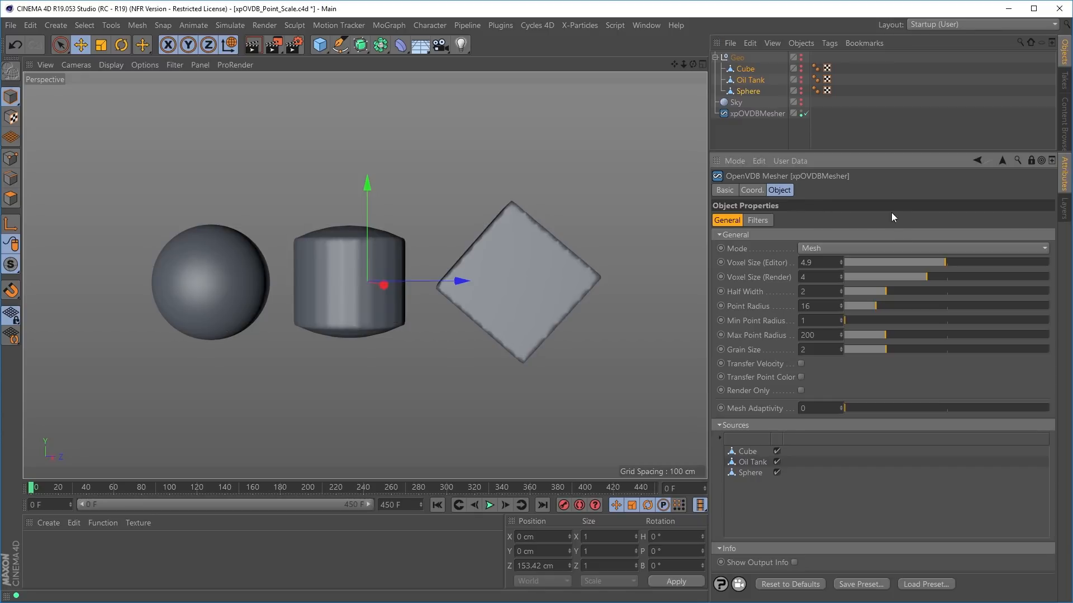
Set Mesh Mode to Points for the Oil Tank and Cube sources so they mesh as spheres.
click(747, 473)
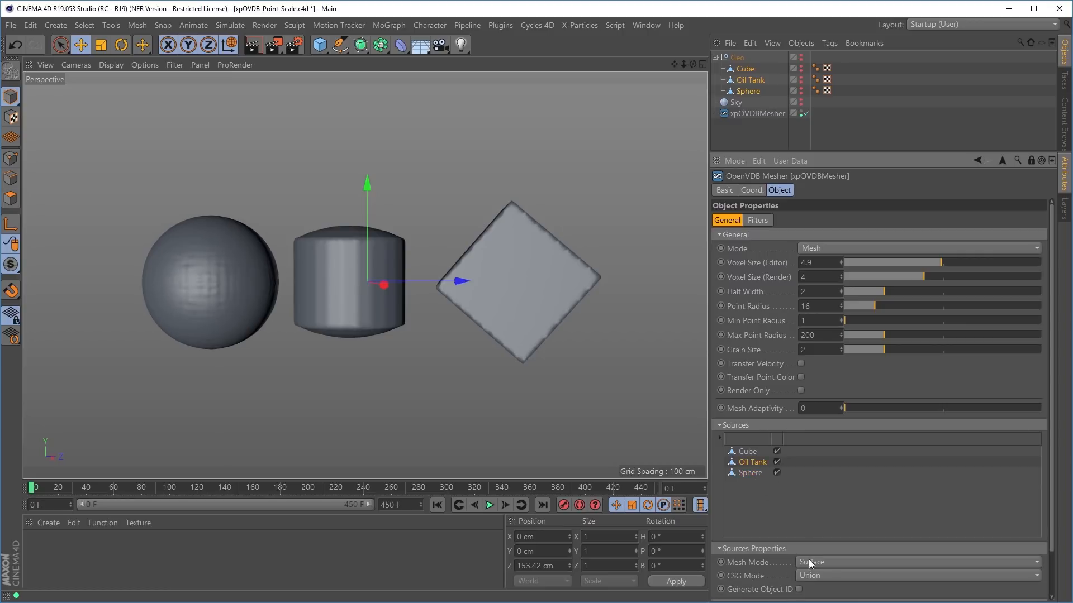
click(916, 562)
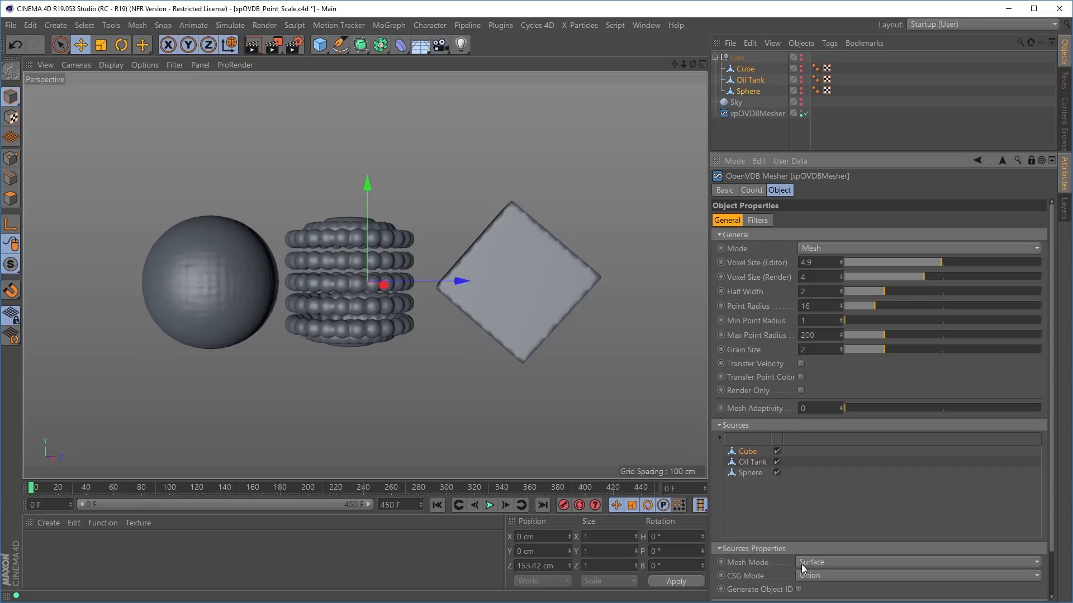
click(917, 562)
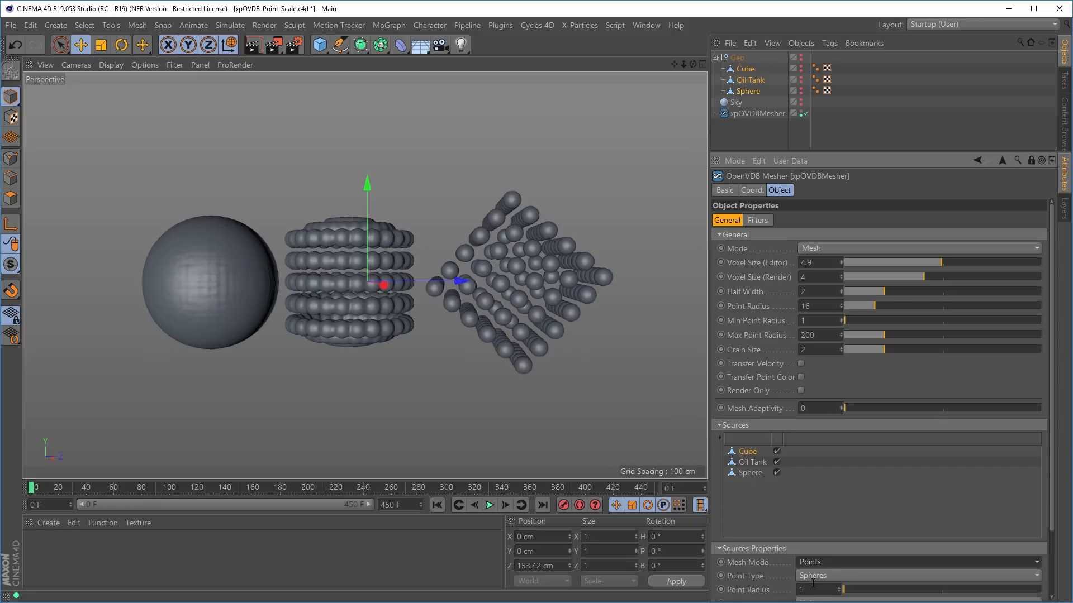
mouse_move(699, 374)
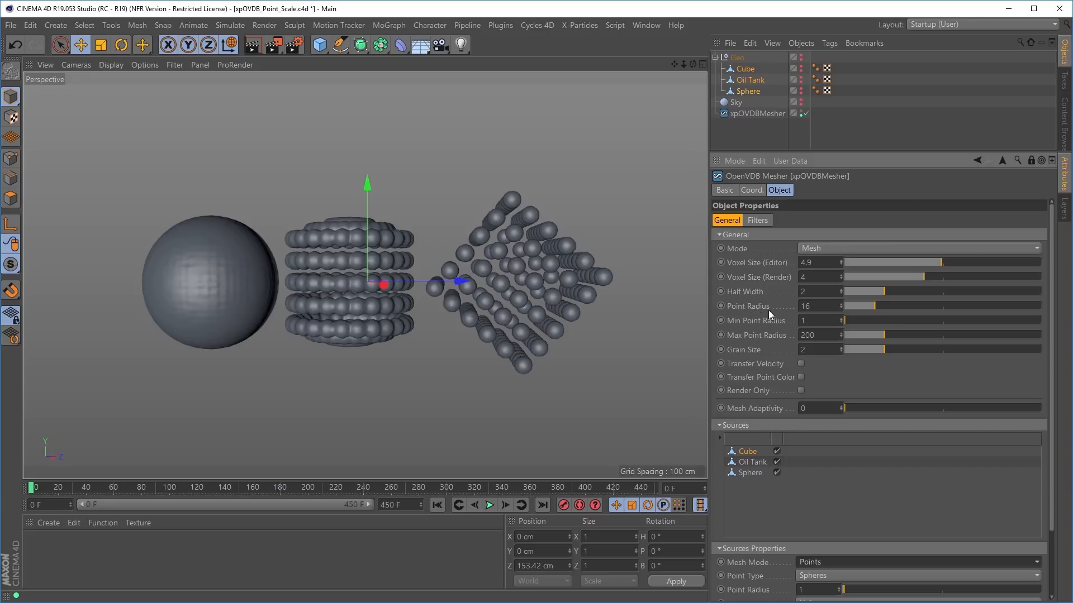
mouse_move(483, 270)
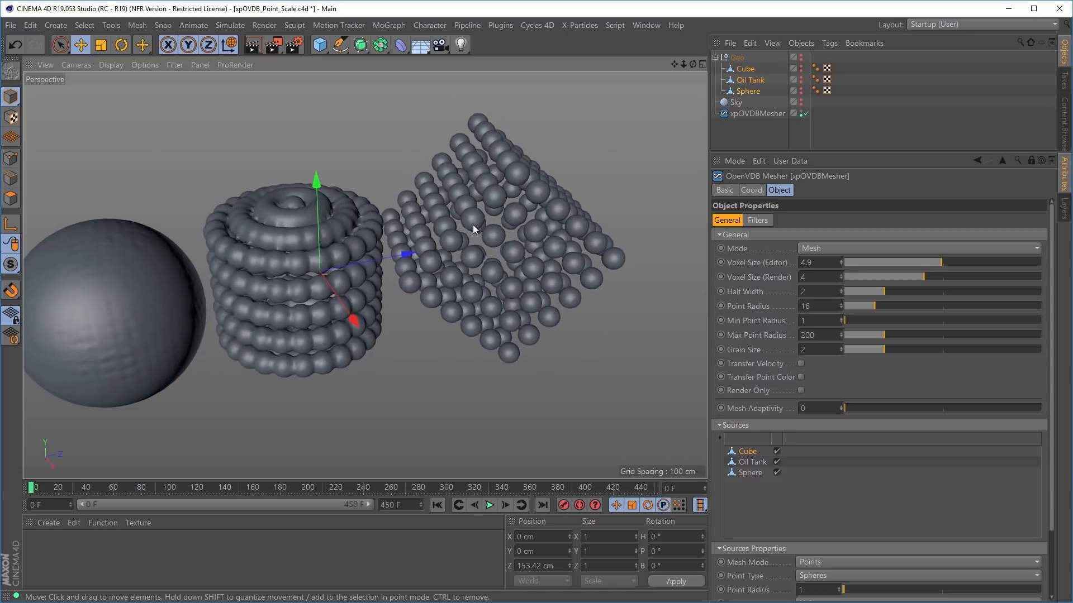
mouse_move(290, 277)
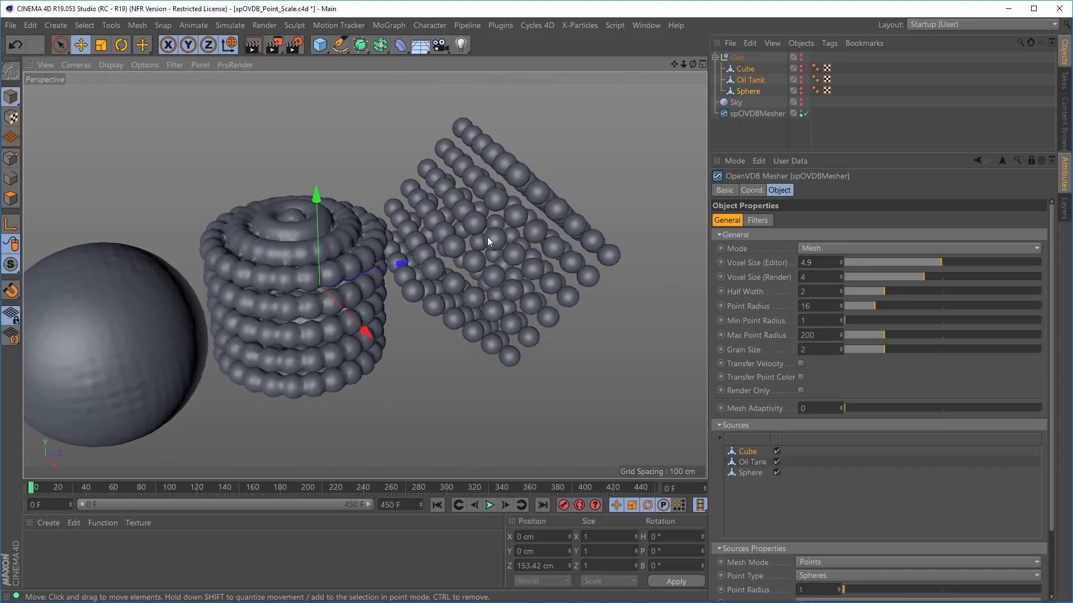
mouse_move(524, 308)
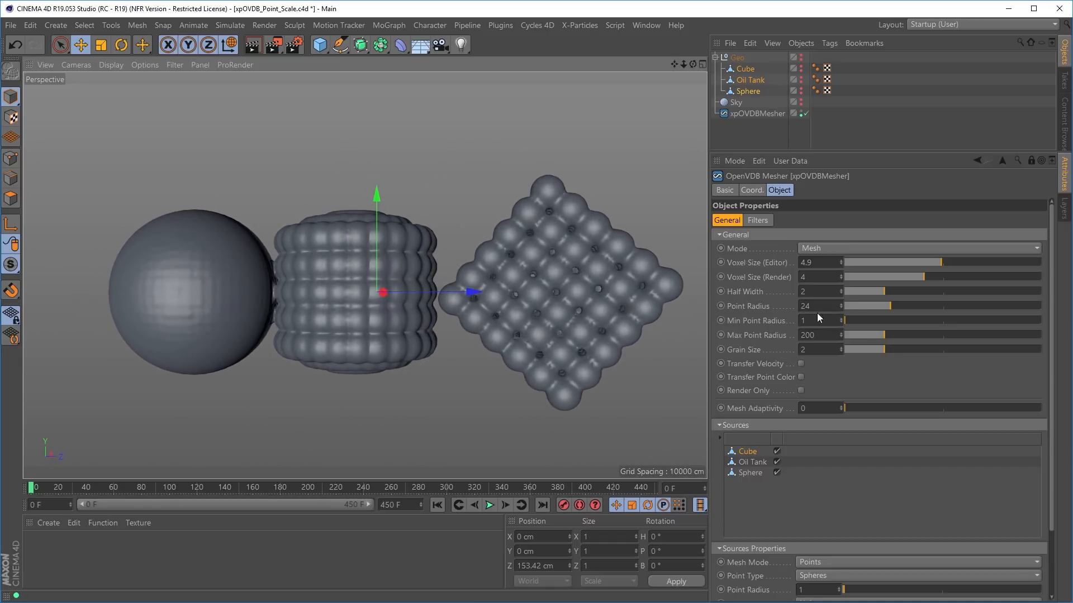
Set overall Point Radius 15, Oil Tank source radius 3, and add a Gaussian smoothing filter.
triple_click(814, 306)
text(15)
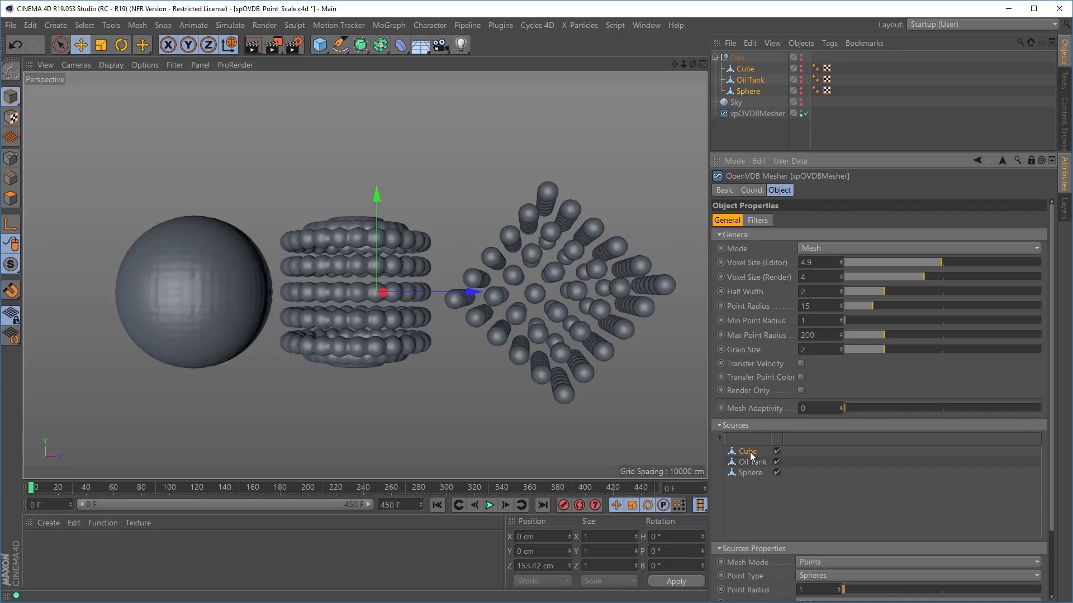
scroll(down, 3)
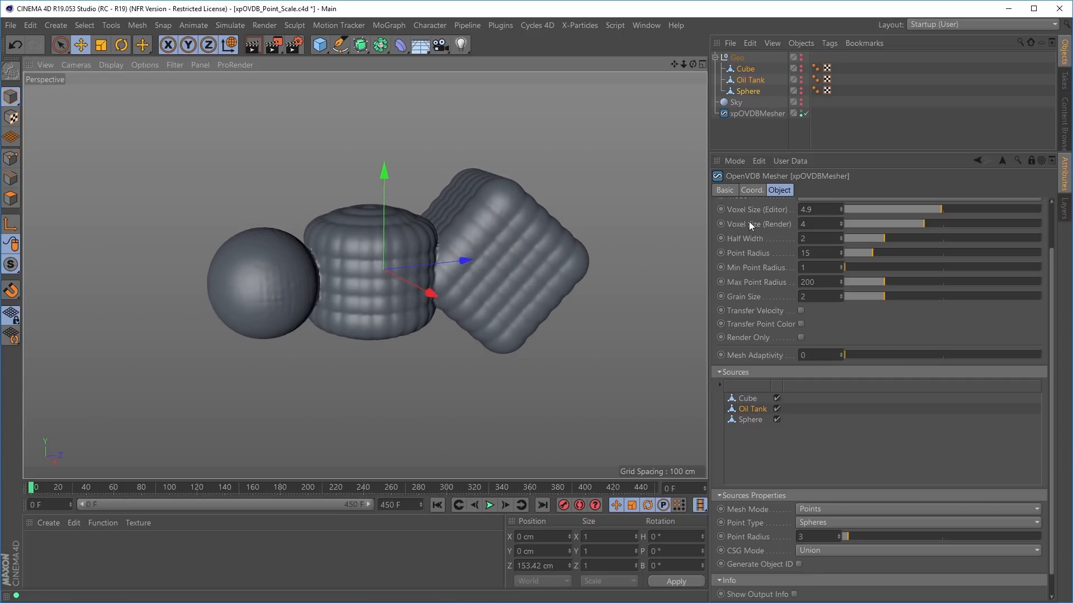
click(779, 190)
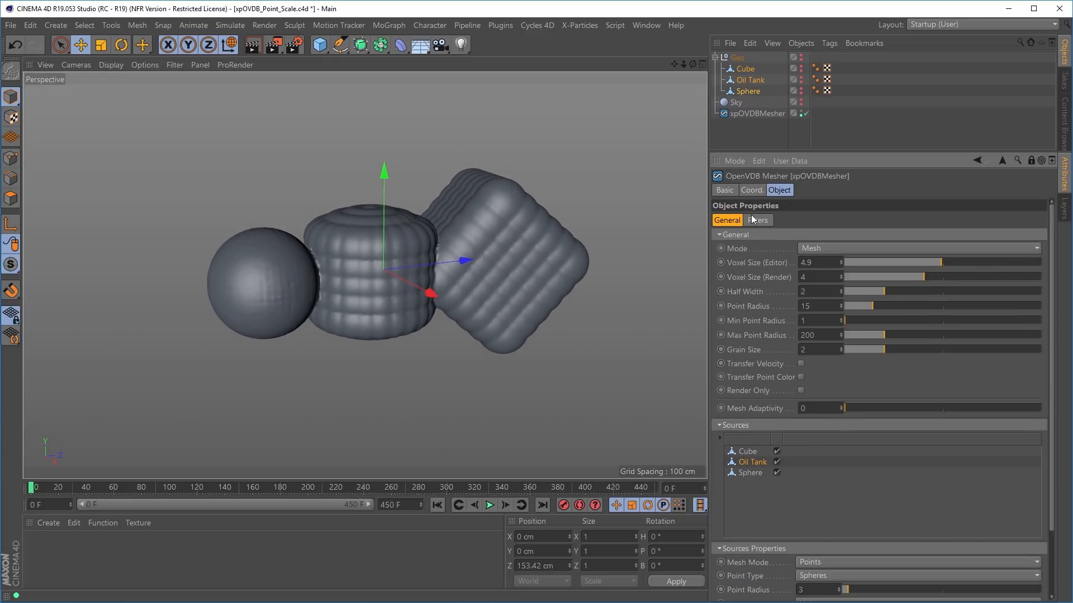
click(756, 220)
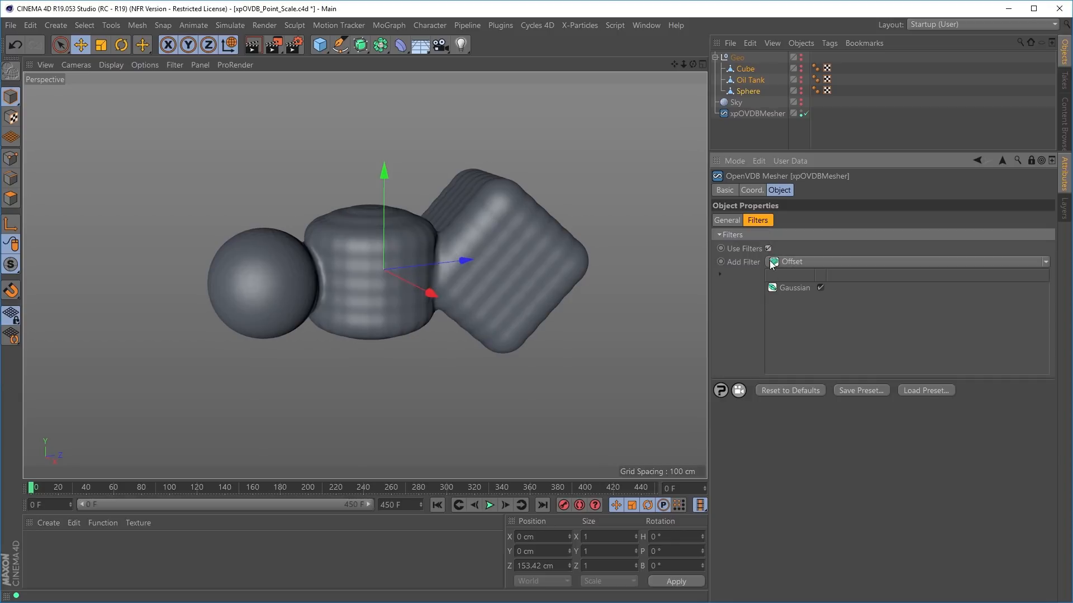
click(794, 287)
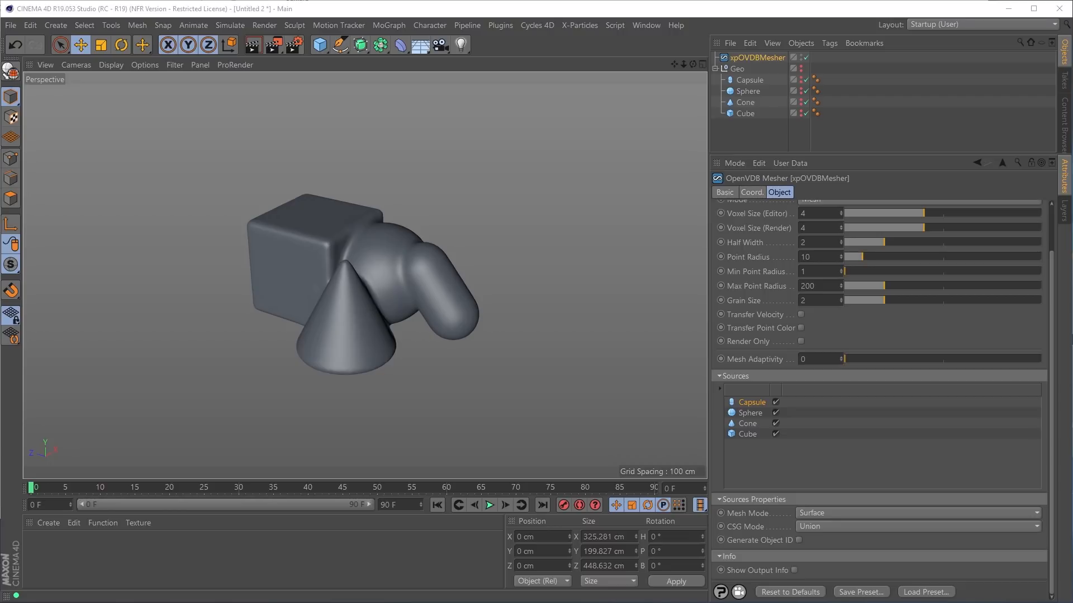
mouse_move(485, 324)
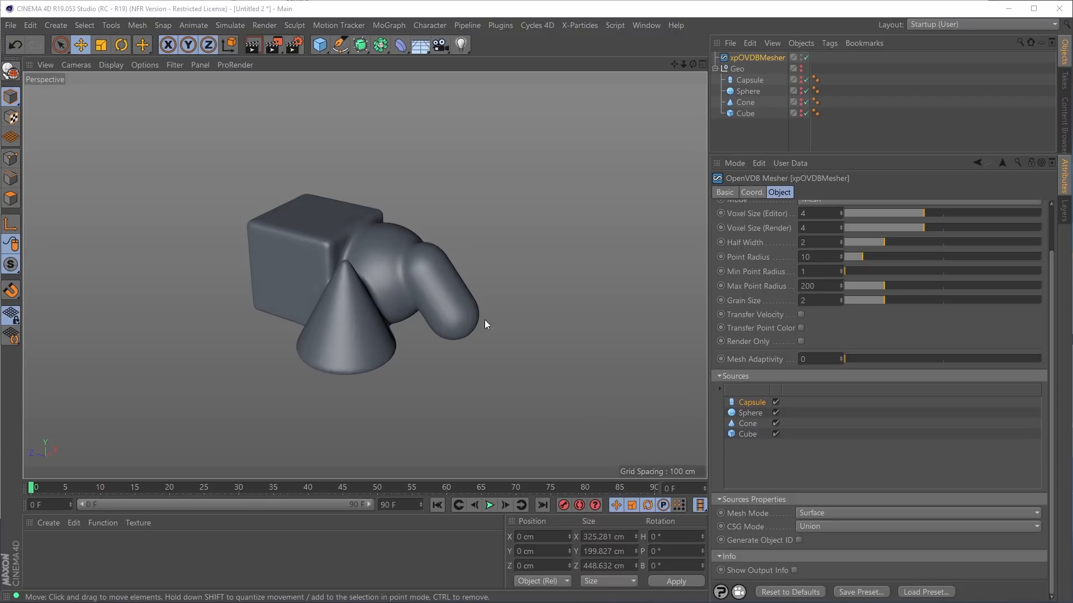
mouse_move(403, 324)
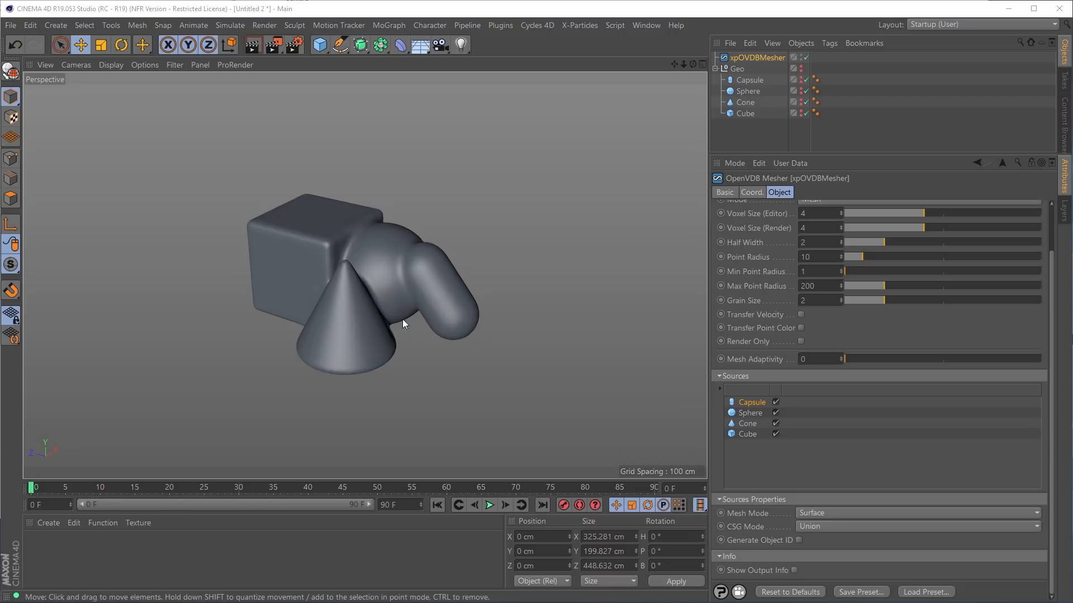
mouse_move(476, 324)
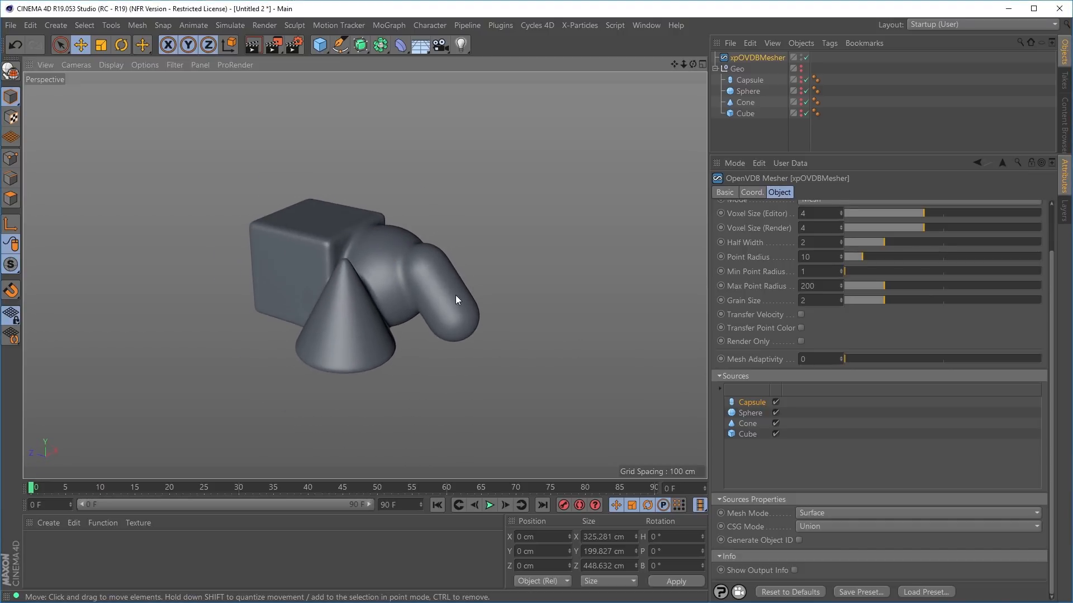
mouse_move(498, 355)
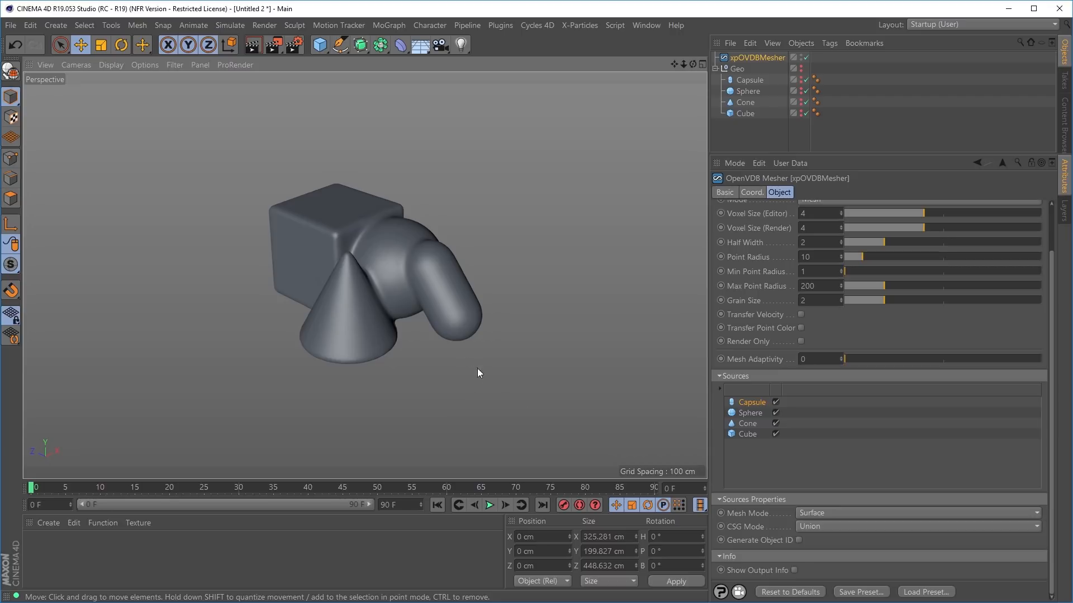
mouse_move(705, 409)
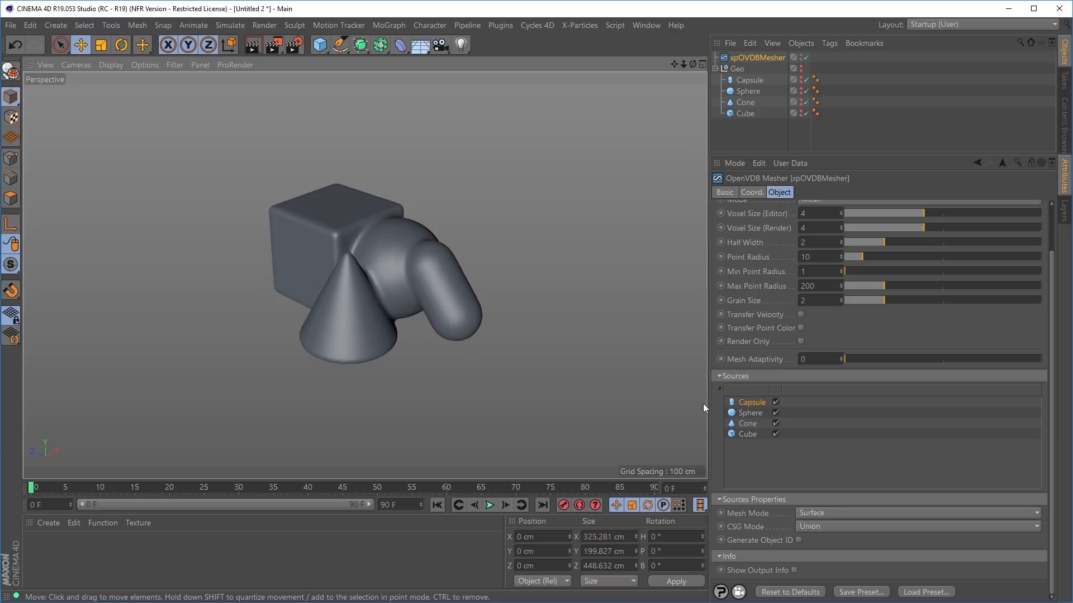
mouse_move(756, 405)
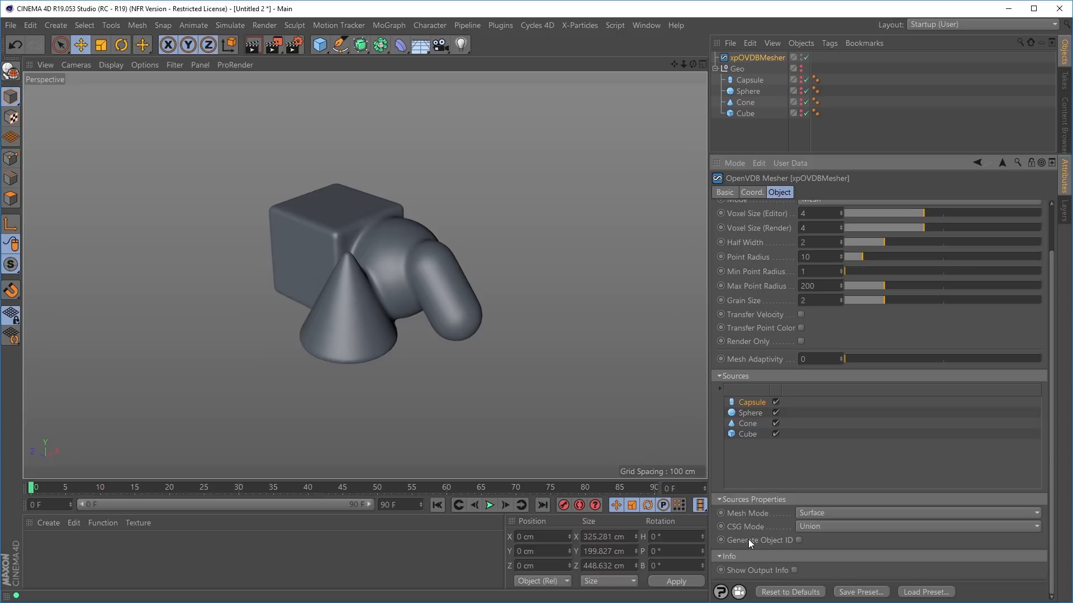
mouse_move(798, 544)
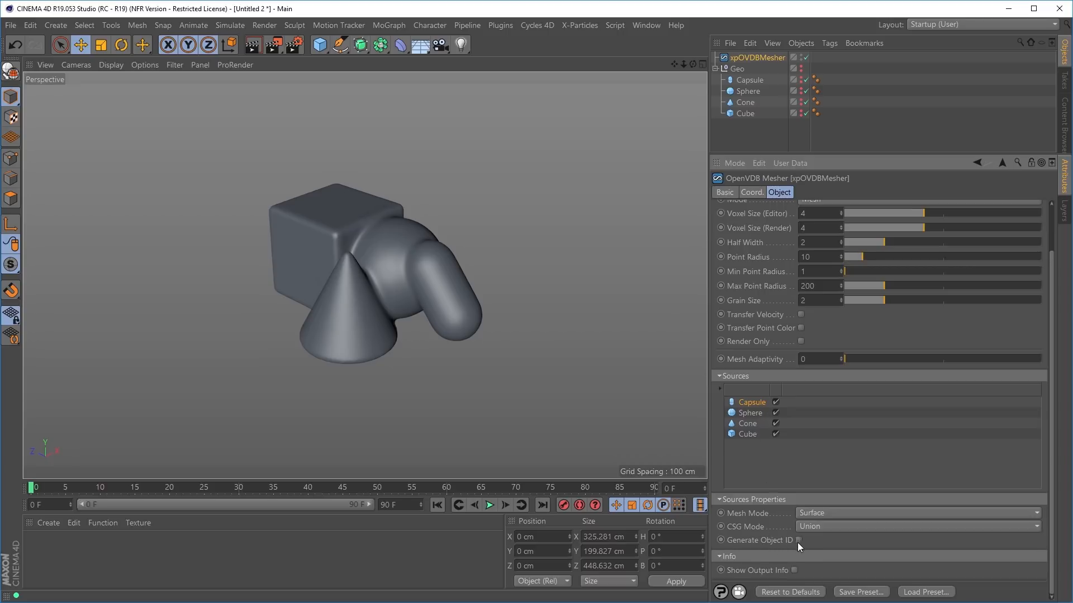
Tick Generate Object ID on the mesher and show the Capsule source's mask region.
click(794, 541)
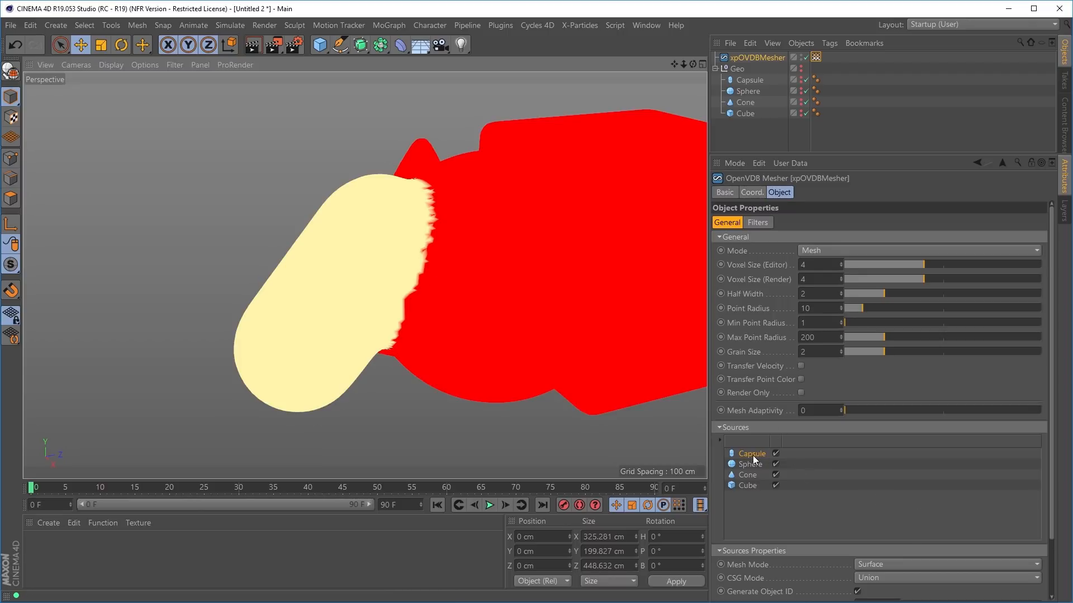
scroll(down, 3)
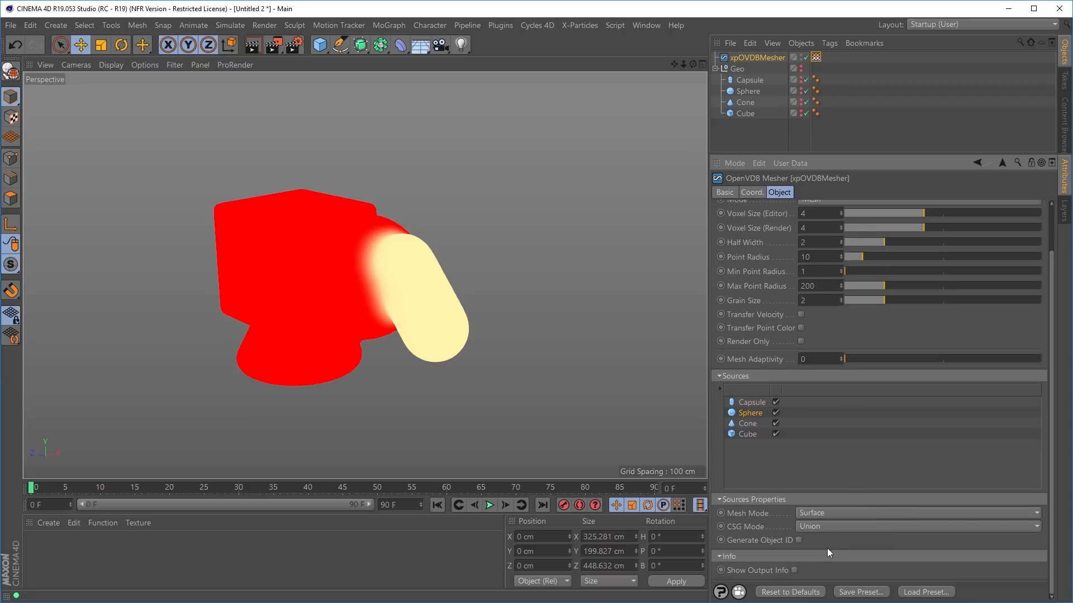
Enable per-object ID maps with 15 smoothing iterations and preview the Capsule_ObjectID map on the mesh.
click(798, 541)
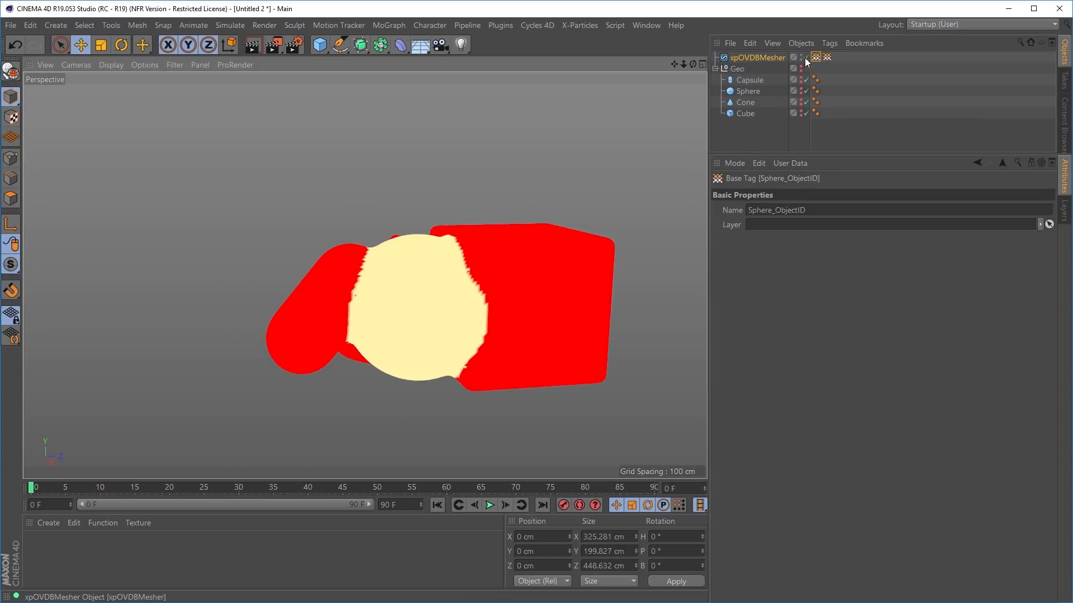
click(755, 57)
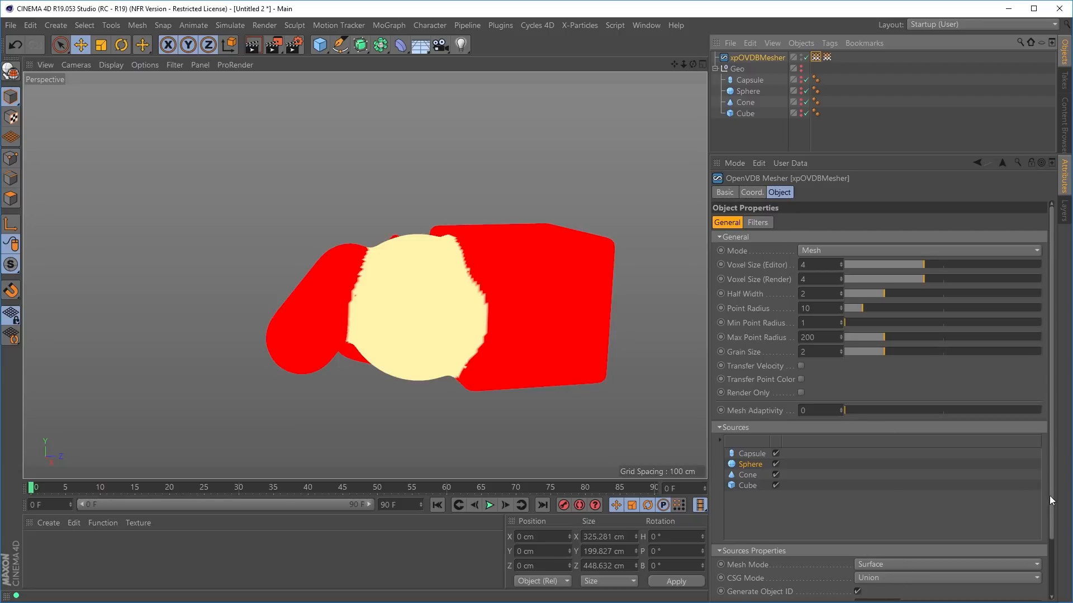
scroll(down, 3)
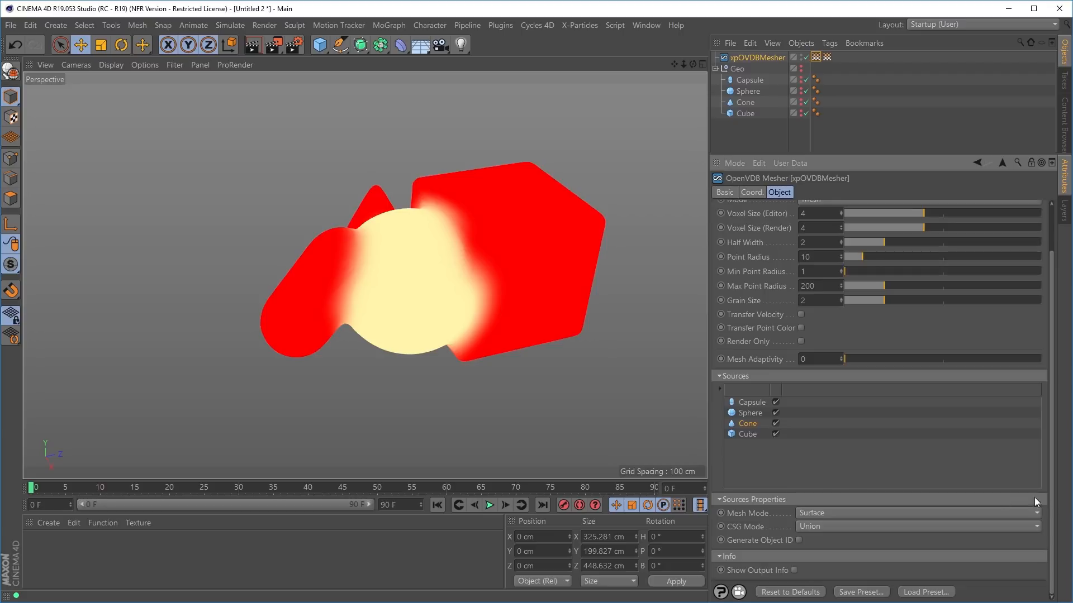
click(802, 541)
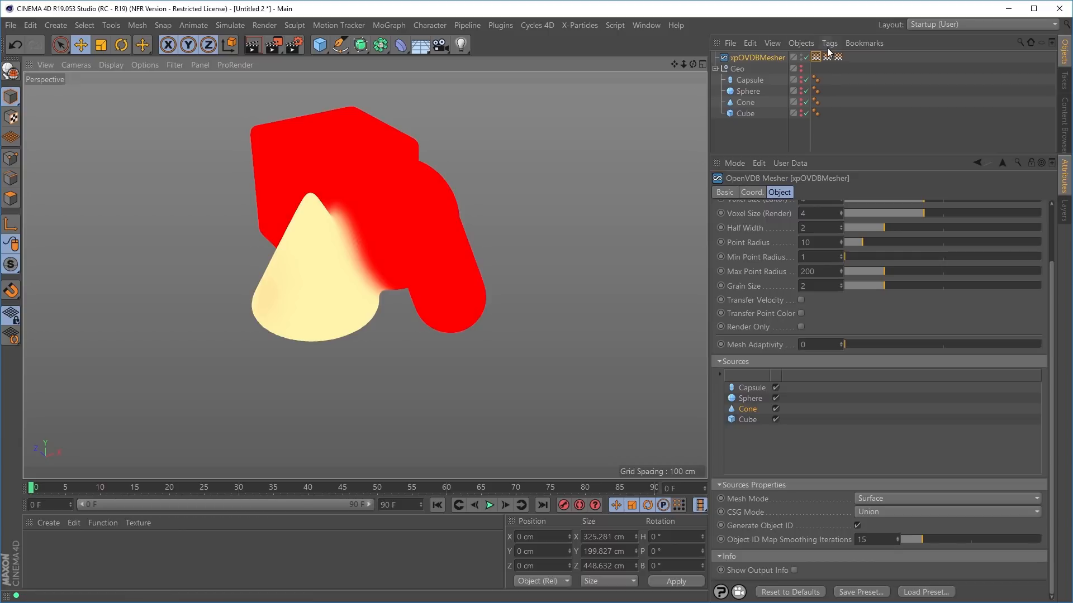
click(837, 57)
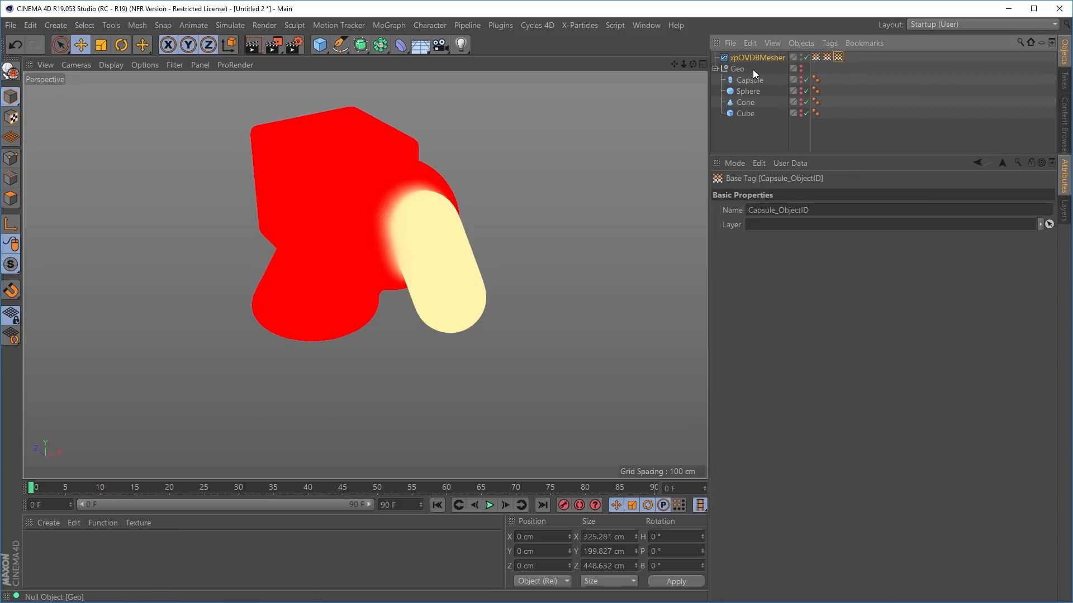
click(758, 57)
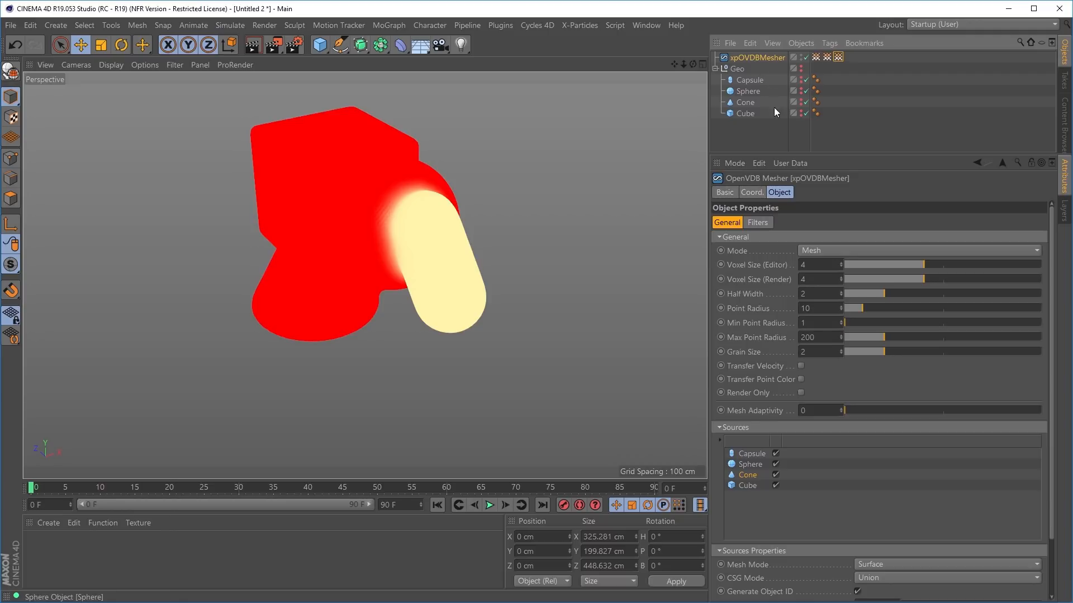
mouse_move(776, 138)
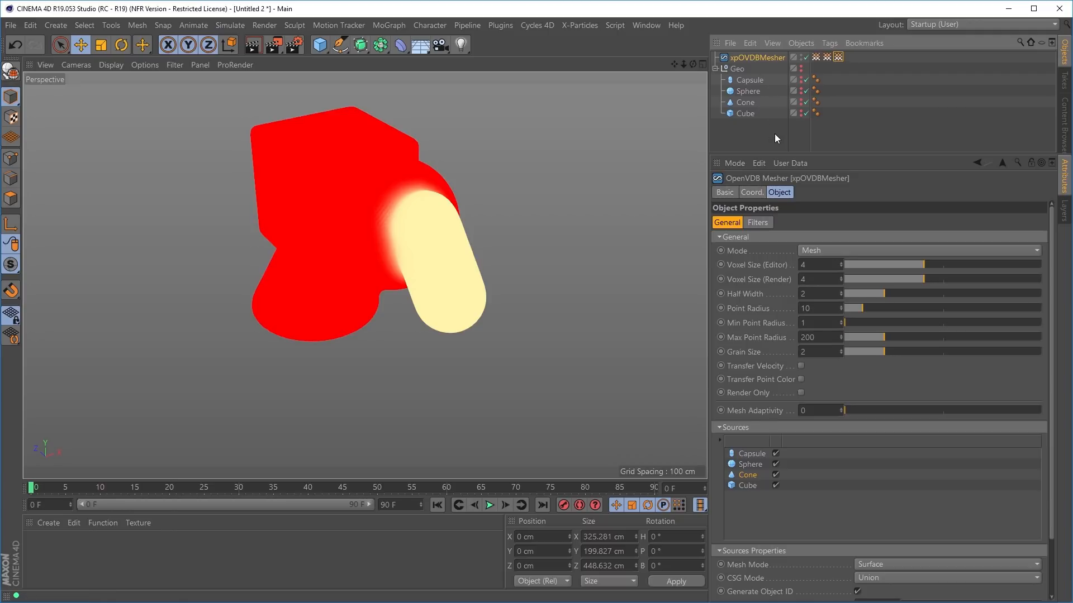
mouse_move(761, 145)
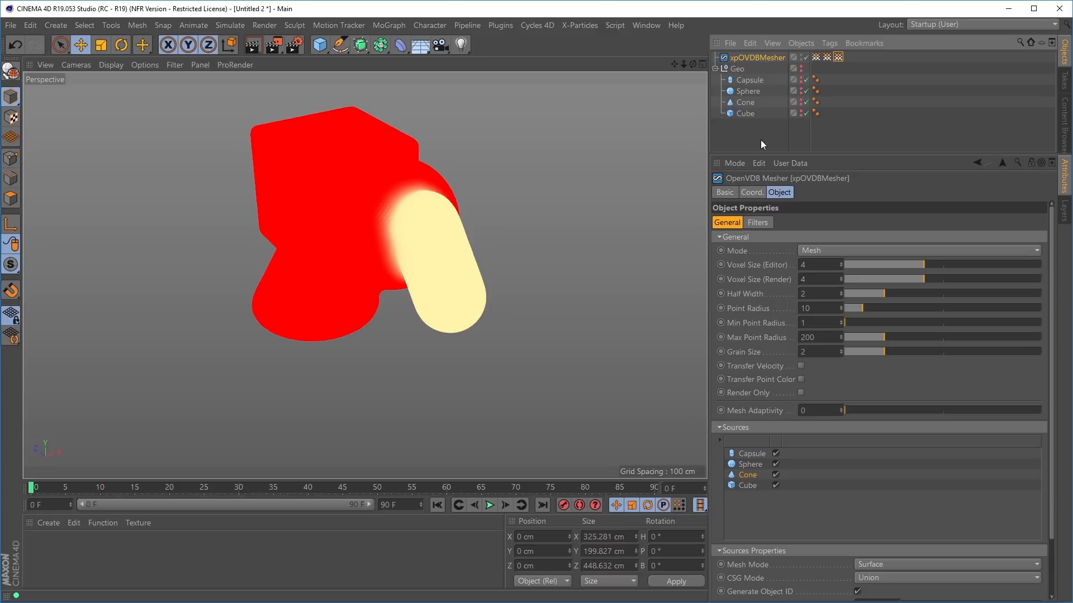
click(490, 505)
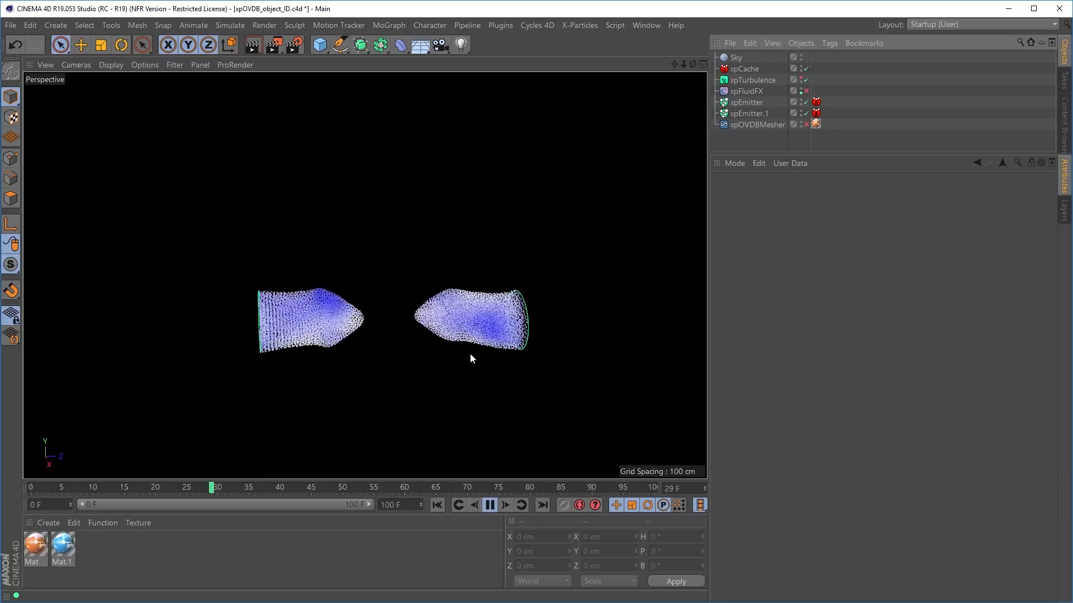
Play the xpOVDB_object_ID.c4d splash to about frame 48 and select the xpOVDBMesher.
click(489, 505)
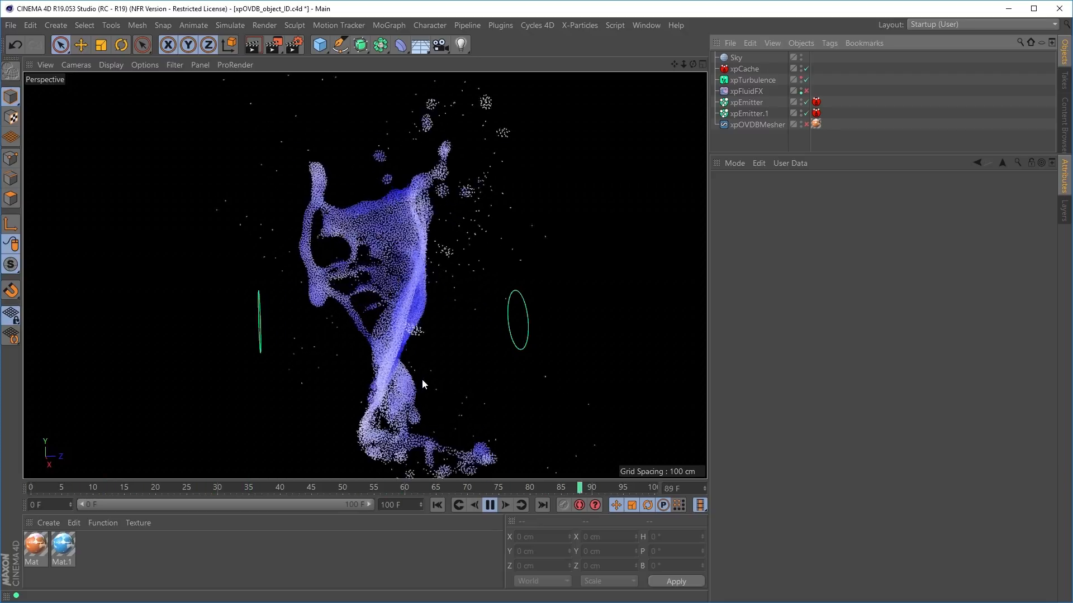
click(489, 505)
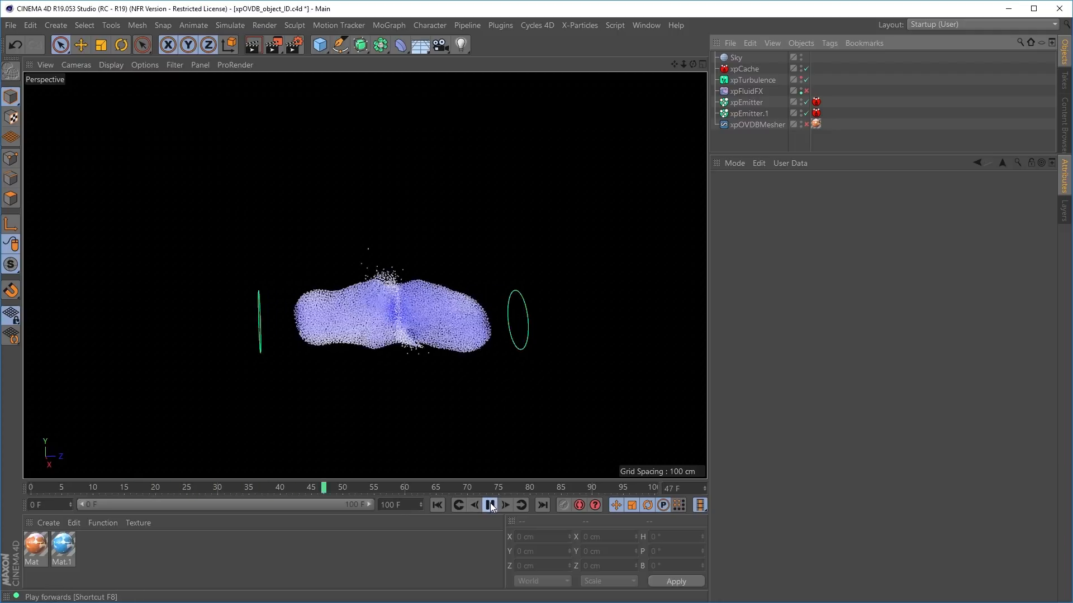
click(490, 505)
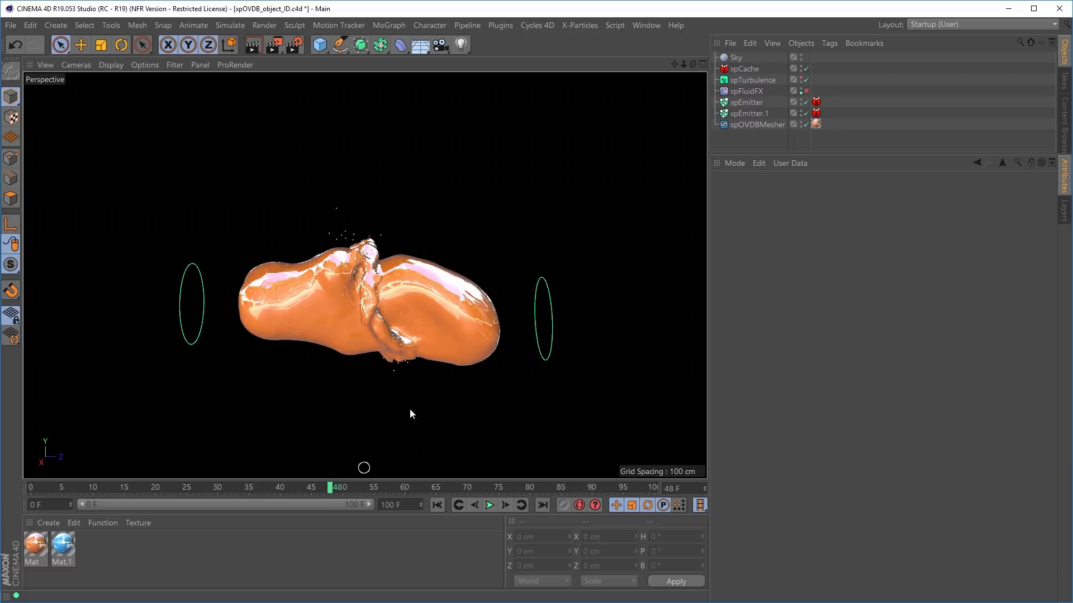
mouse_move(487, 523)
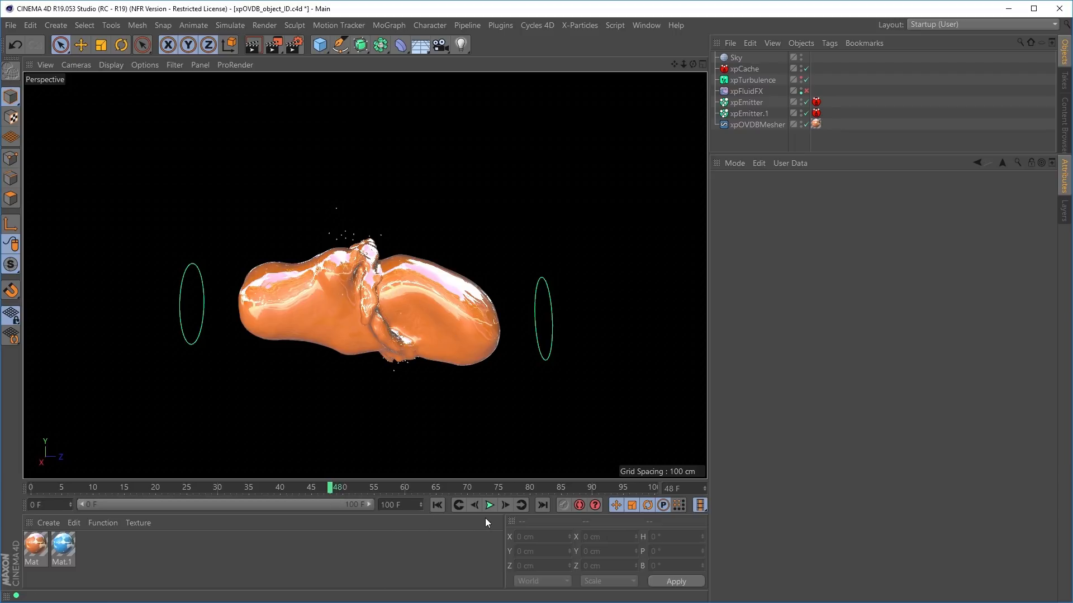
click(758, 124)
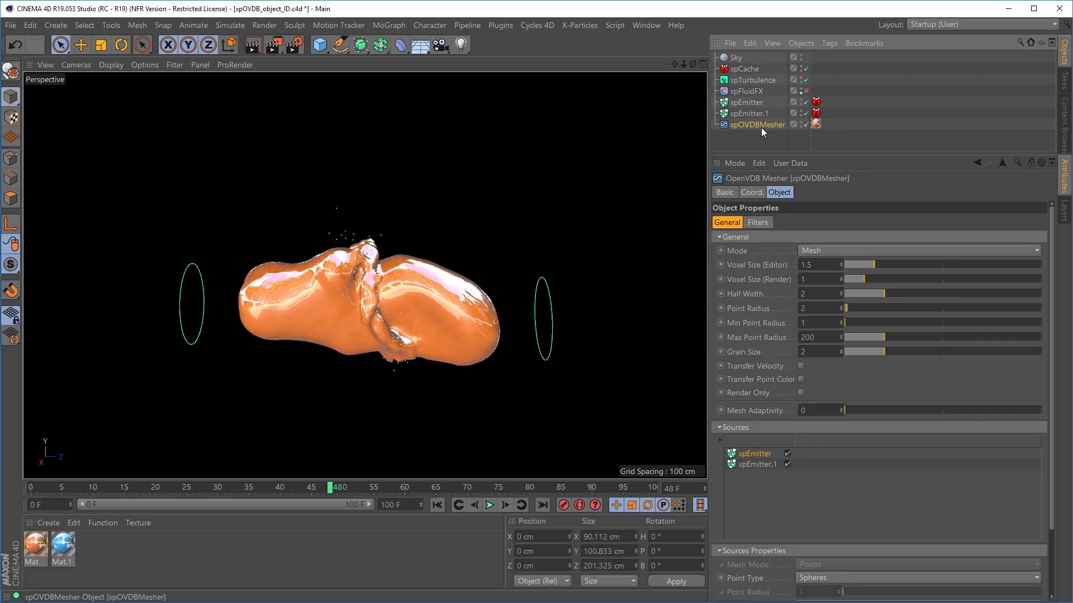
click(756, 124)
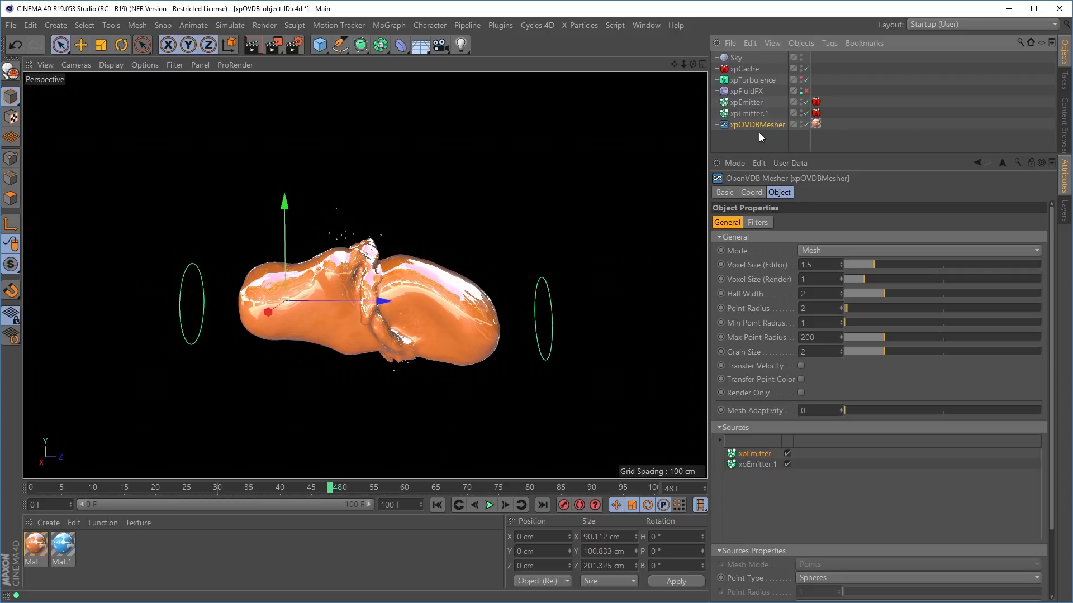
mouse_move(781, 144)
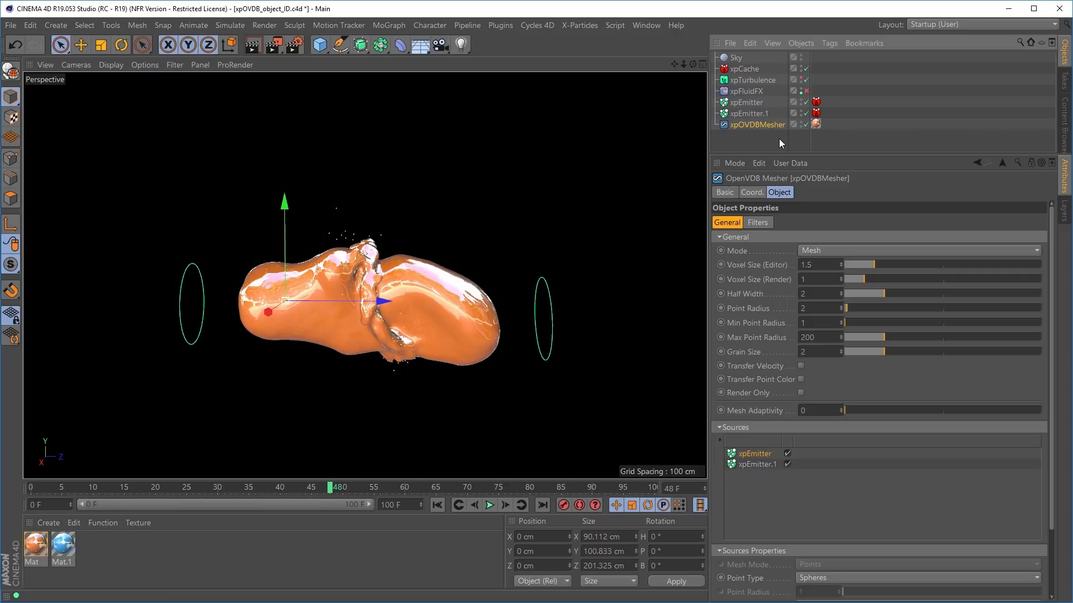
Tick Generate Object ID and display the xpEmitter_ObjectID tag, masking the splash cream and red.
scroll(down, 3)
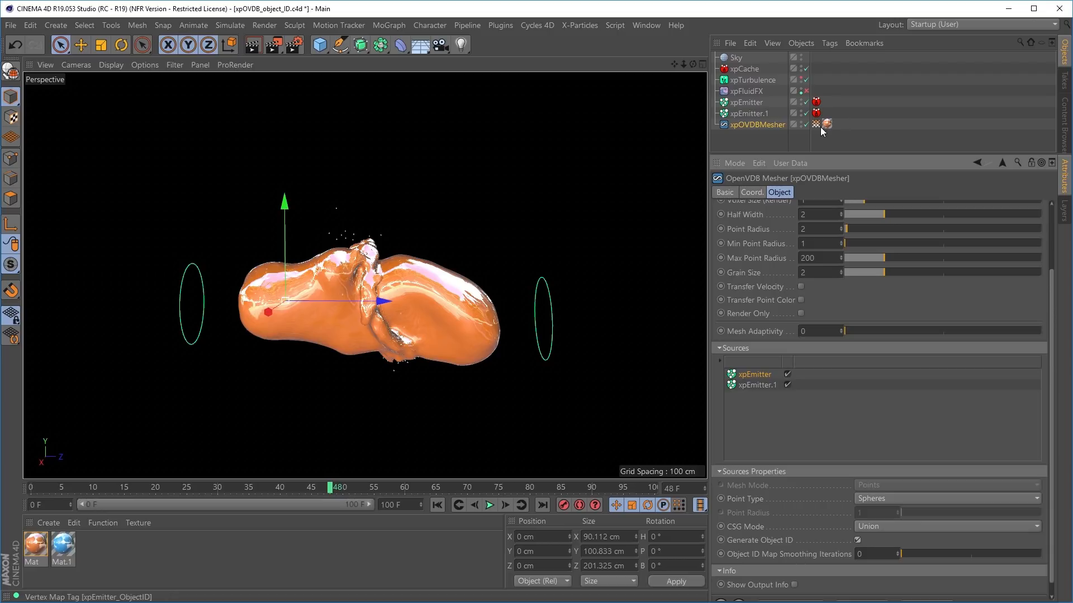
mouse_move(820, 138)
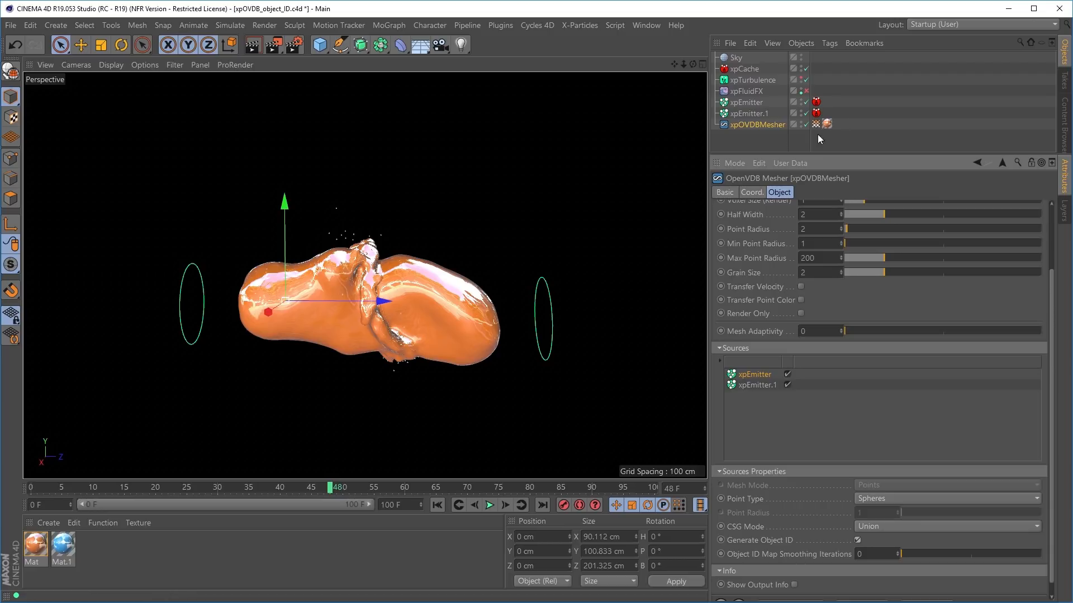
click(816, 124)
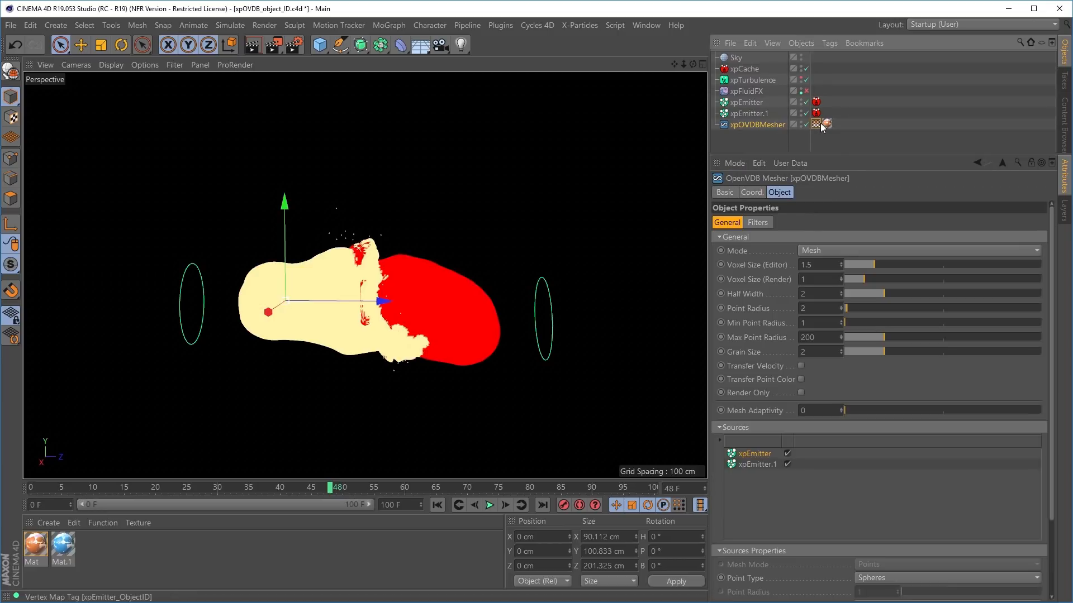
click(825, 124)
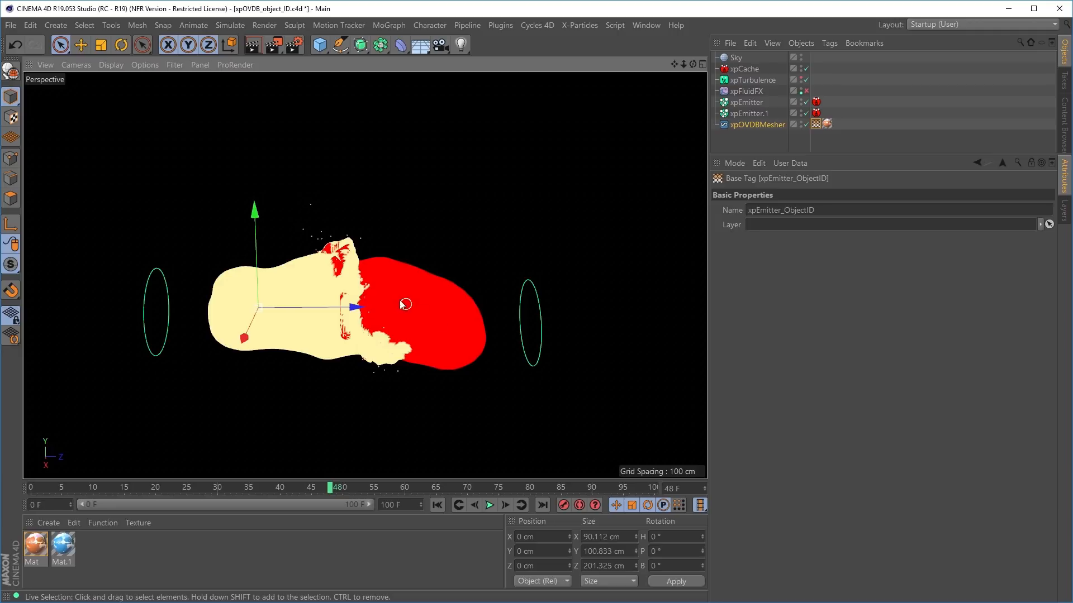
mouse_move(581, 278)
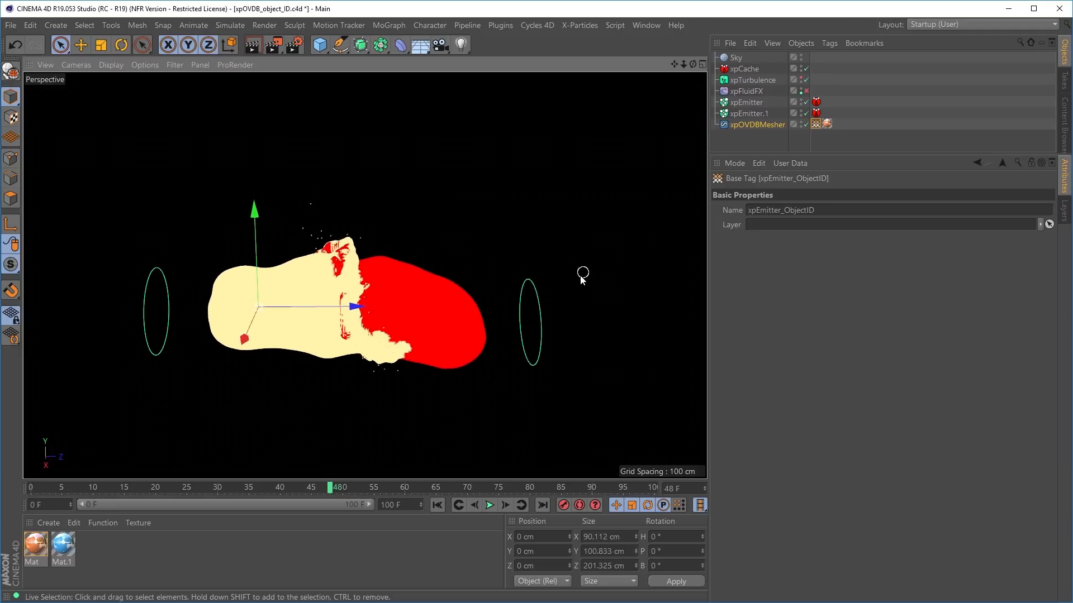
mouse_move(438, 342)
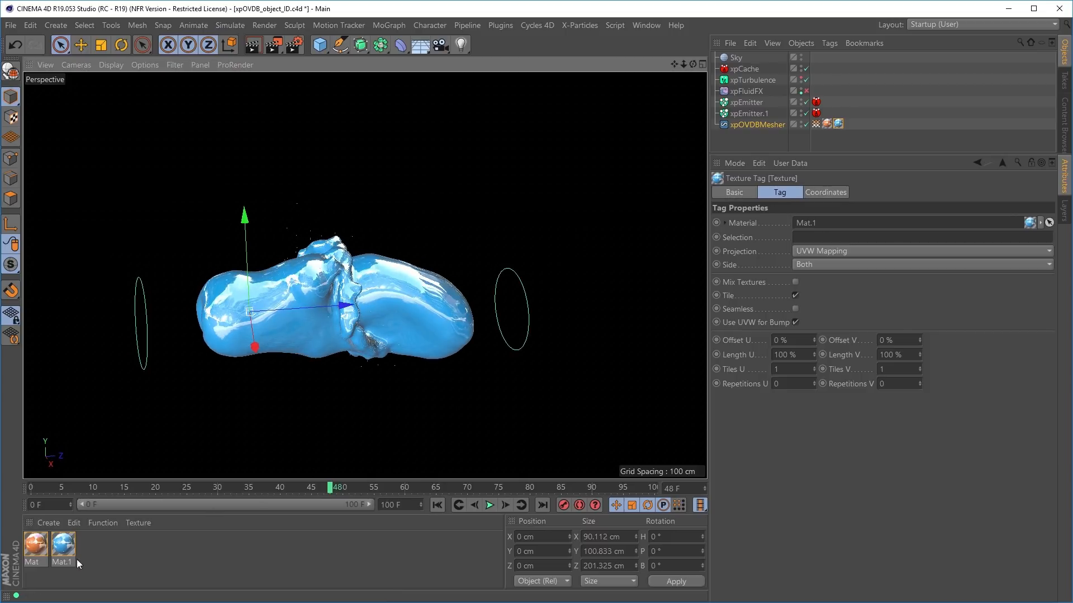
Enable Alpha on Mat.1 with a Vertex Map shader linked to the xpEmitter_ObjectID map.
double_click(63, 546)
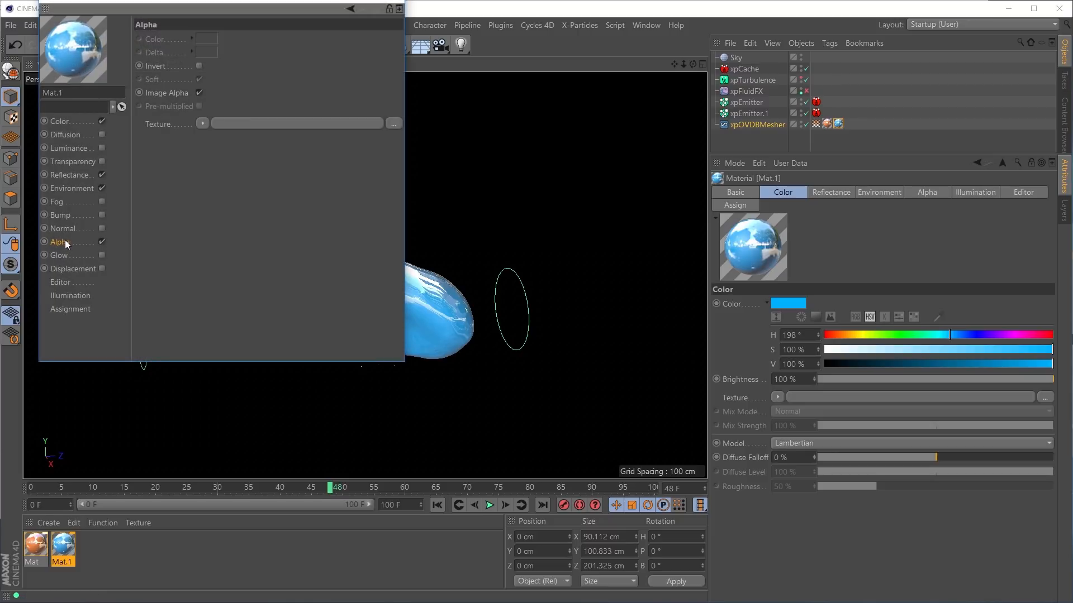
mouse_move(200, 127)
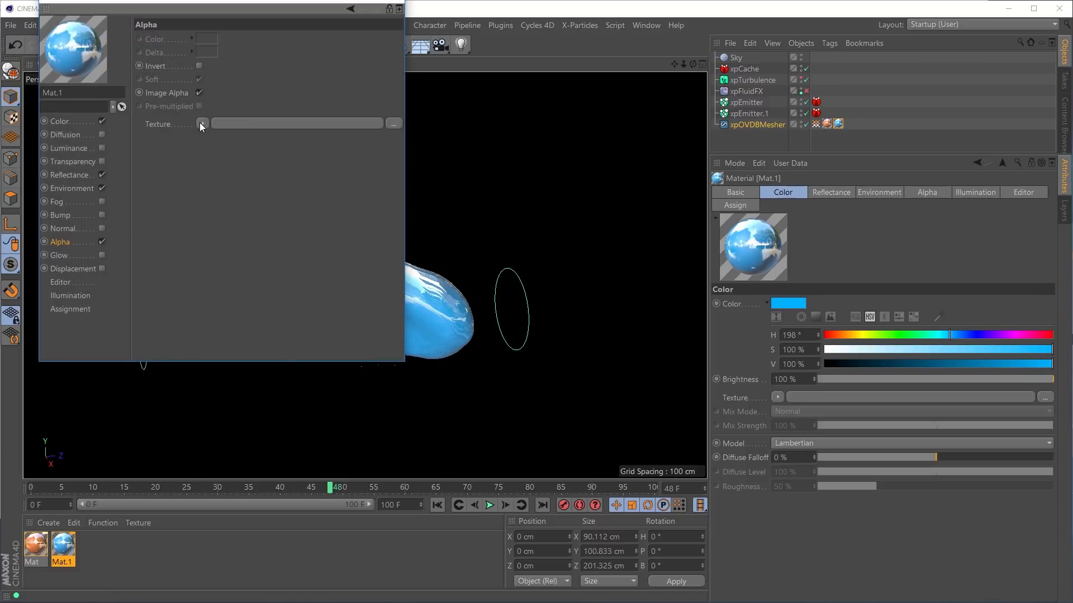
click(202, 125)
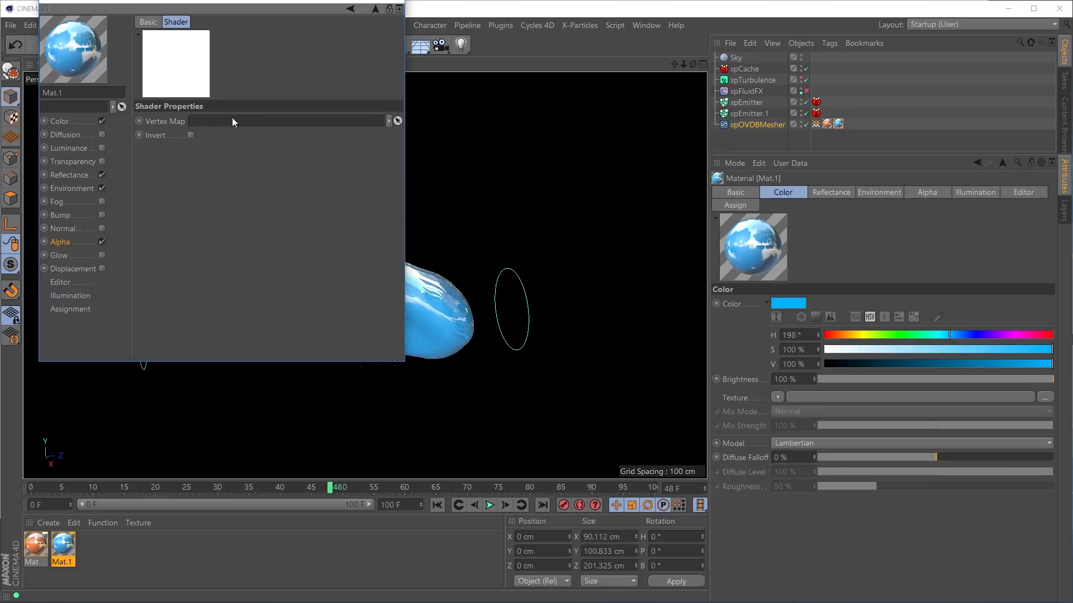
mouse_move(800, 111)
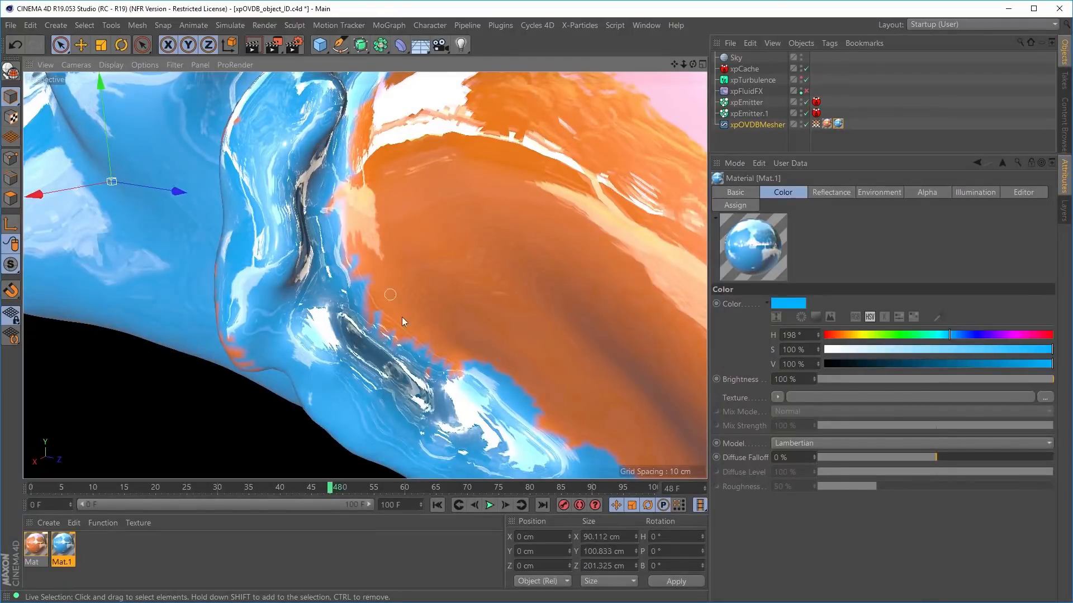
Set the mesher's Object ID Map Smoothing Iterations to 5 and scrub to frame 63.
click(758, 124)
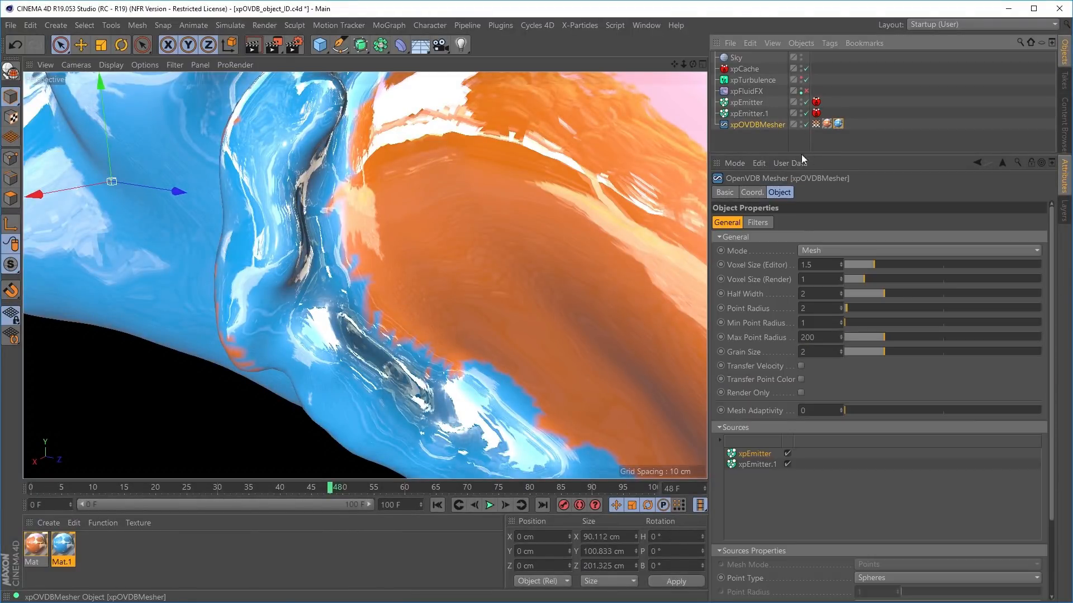
scroll(down, 3)
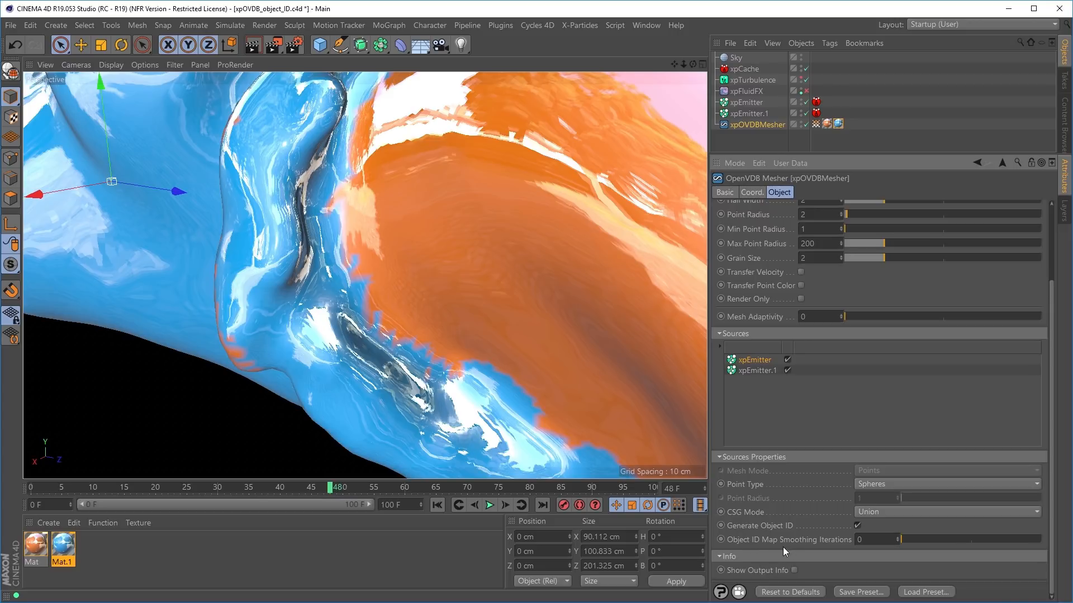
mouse_move(924, 544)
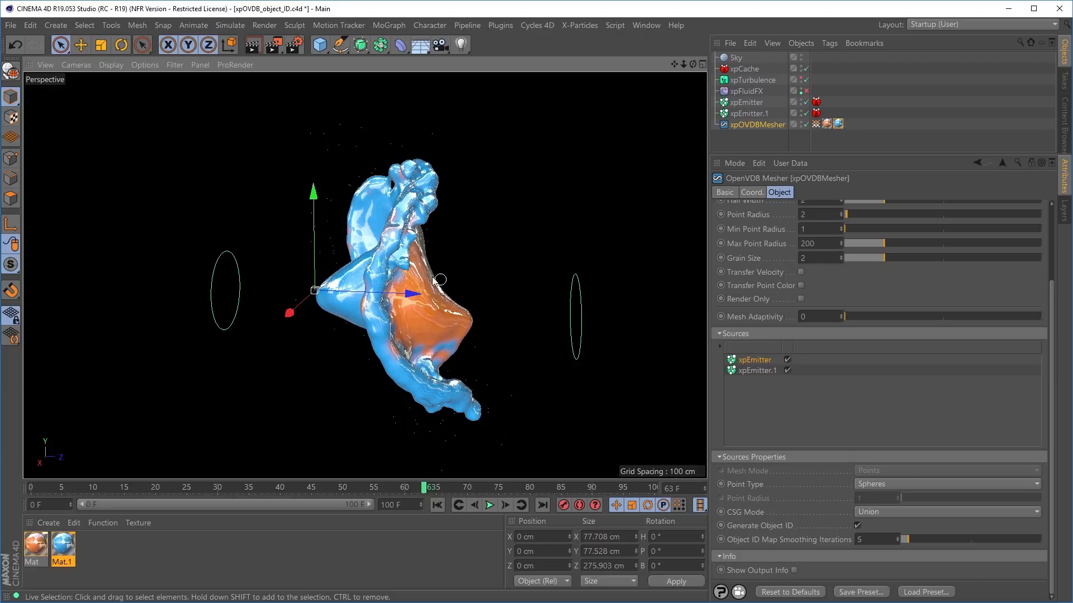
mouse_move(451, 299)
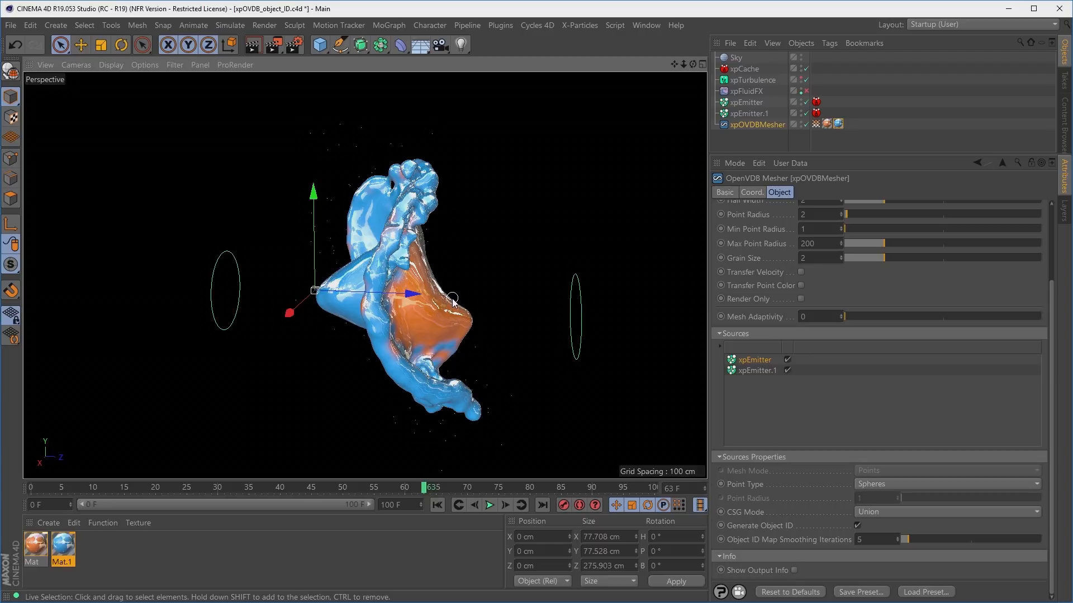